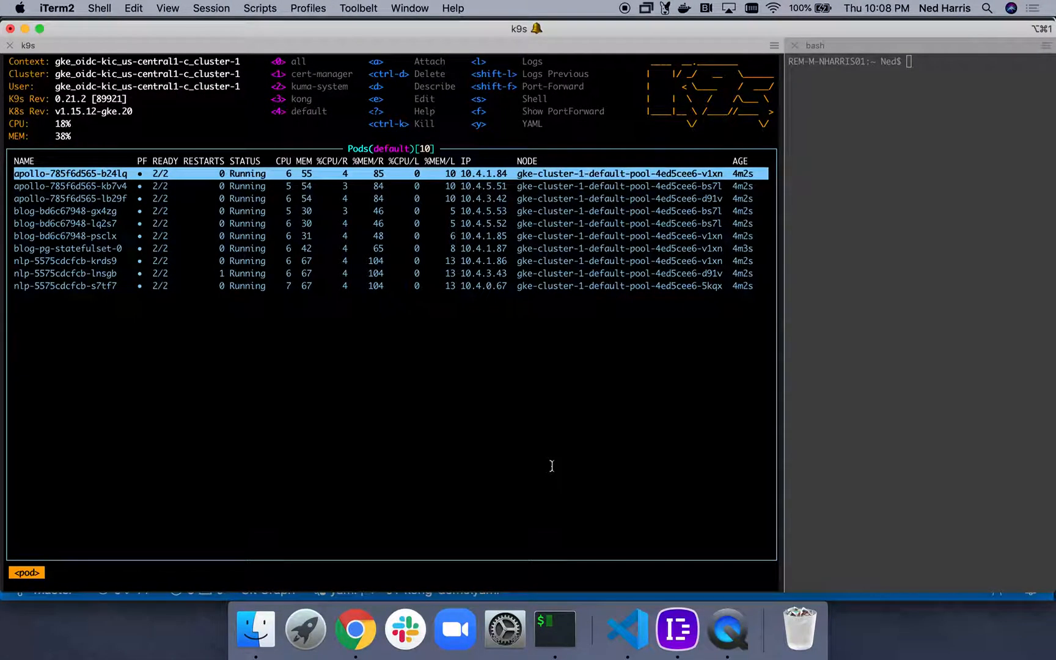
- Leave the k9s ten-pod view in iTerm2 for another application
{"action": "key", "text": "cmd+tab"}
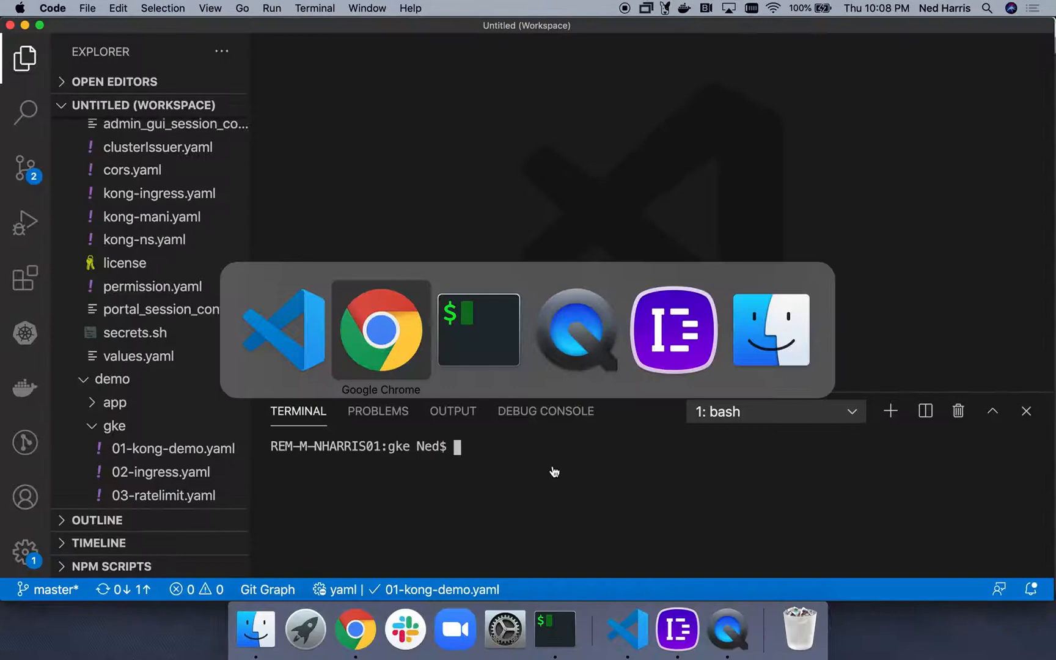
- Bring up Insomnia Designer and send the getBlogs GraphQL query to demo.nedops.net
{"action": "left_click", "coordinate": [672, 331]}
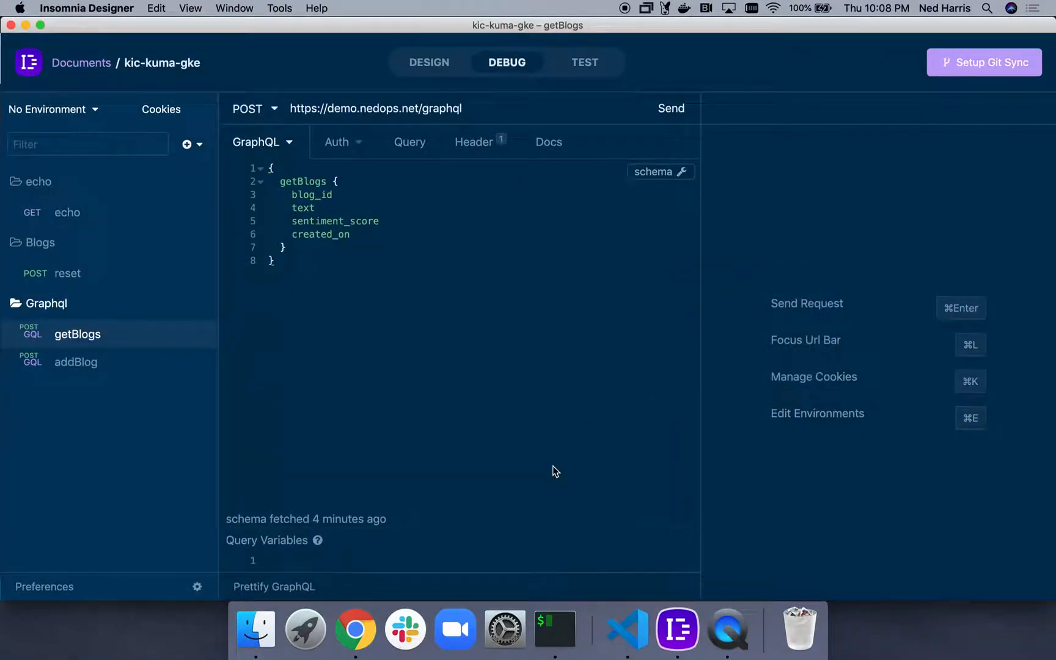
{"action": "mouse_move", "coordinate": [553, 462]}
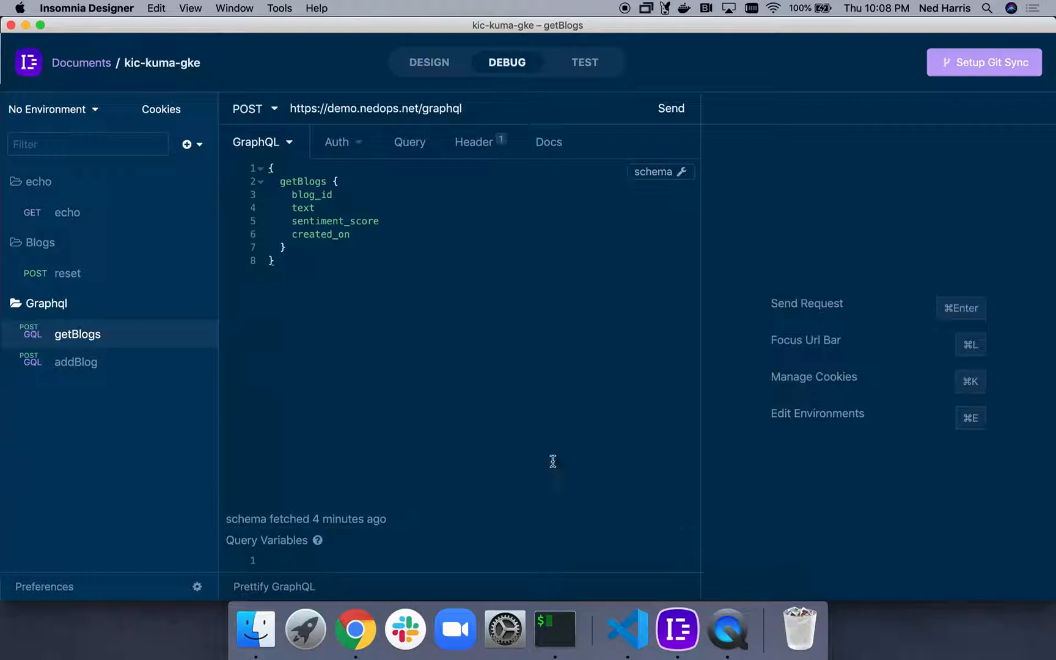
{"action": "mouse_move", "coordinate": [681, 123]}
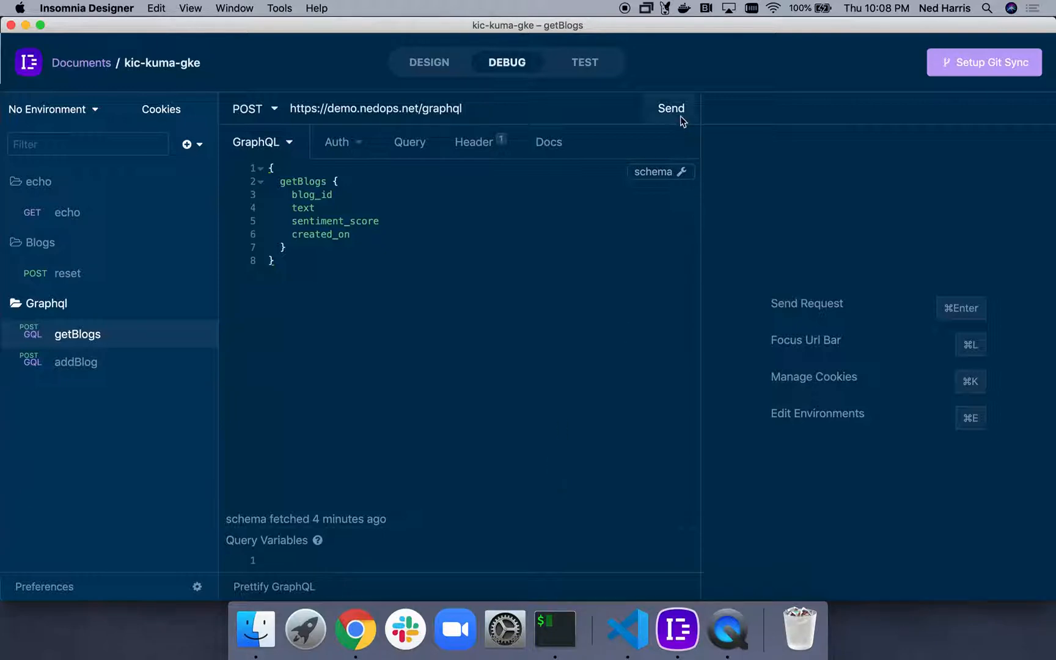
{"action": "left_click", "coordinate": [670, 108]}
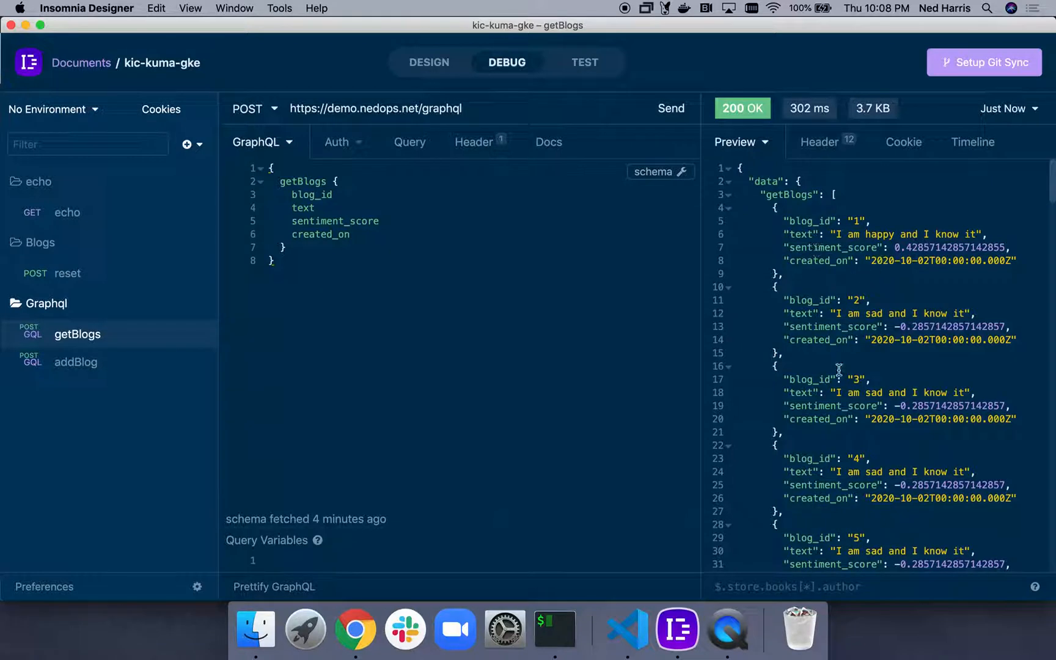
{"action": "mouse_move", "coordinate": [400, 288]}
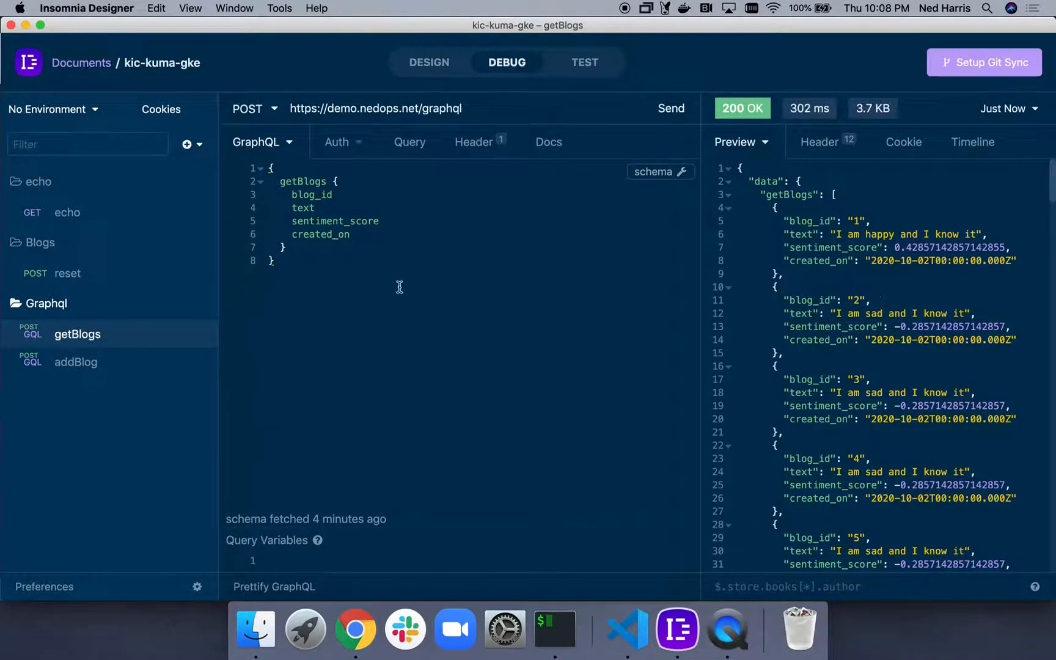
{"action": "mouse_move", "coordinate": [477, 394]}
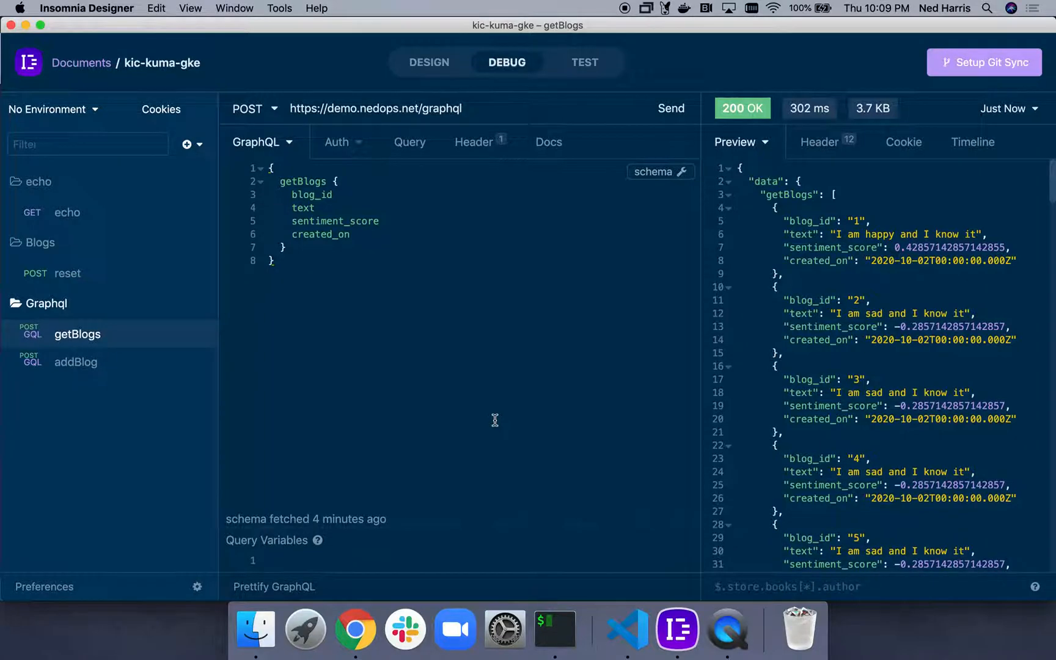
- Open 11-mesh.yaml, review the builtin mTLS mesh definition, and apply it with kubectl
{"action": "key", "text": "Cmd+Tab"}
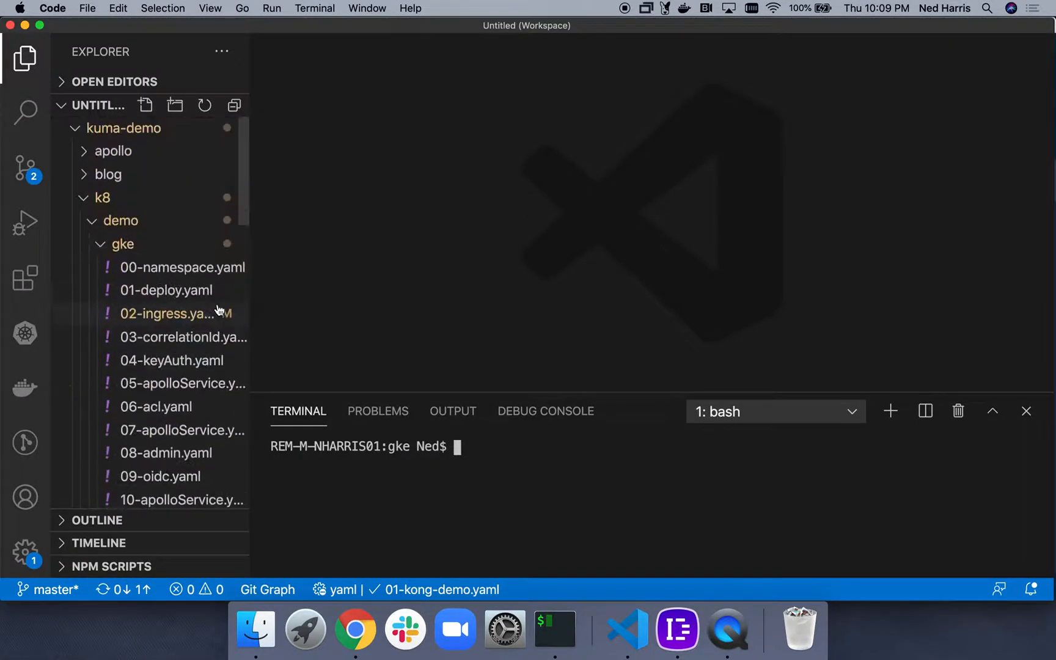
{"action": "scroll", "scroll_direction": "down", "scroll_amount": 3}
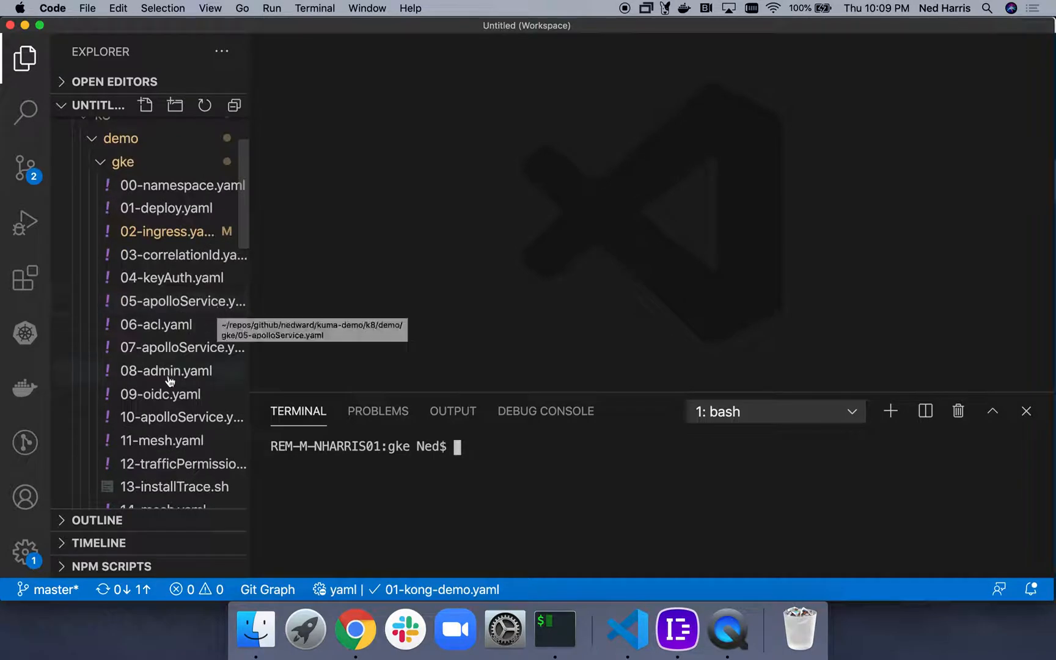
{"action": "double_click", "coordinate": [162, 440]}
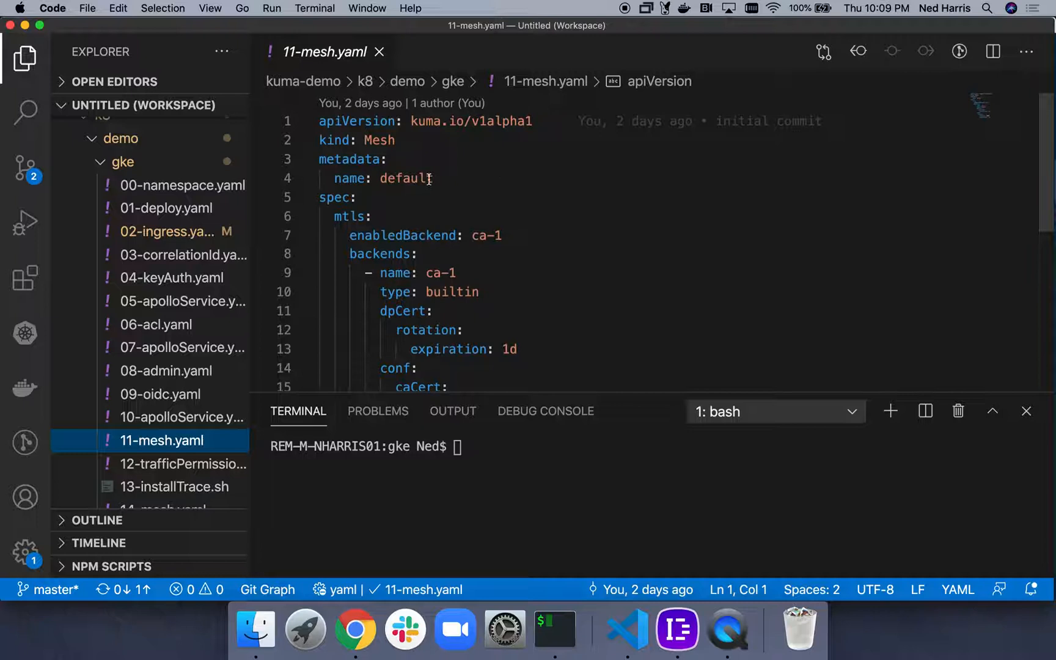
{"action": "mouse_move", "coordinate": [376, 208]}
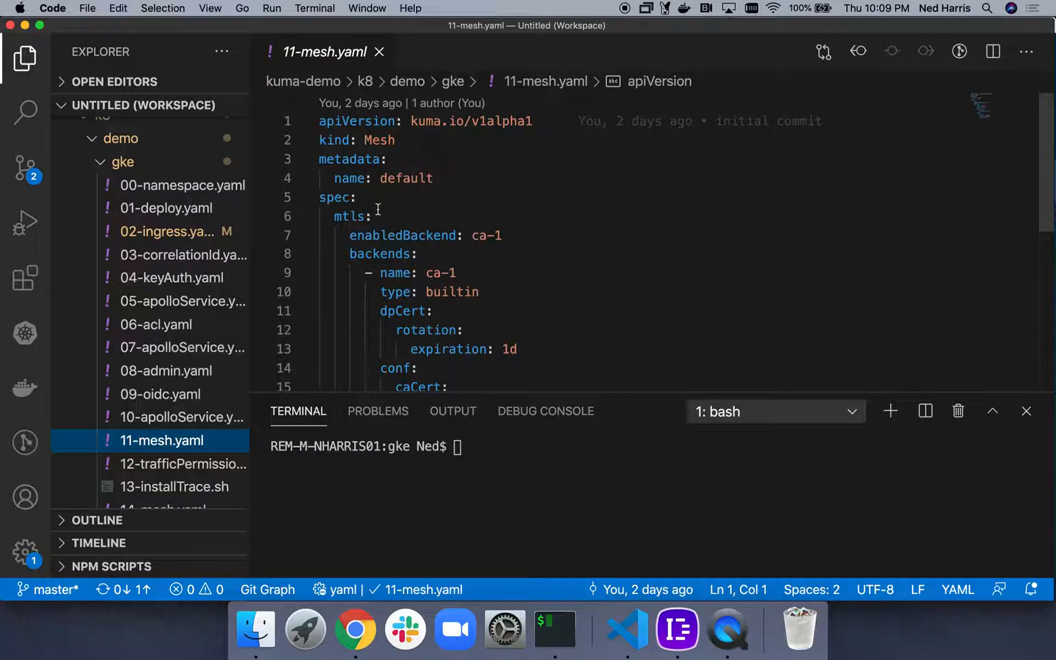
{"action": "scroll", "scroll_direction": "down", "scroll_amount": 3}
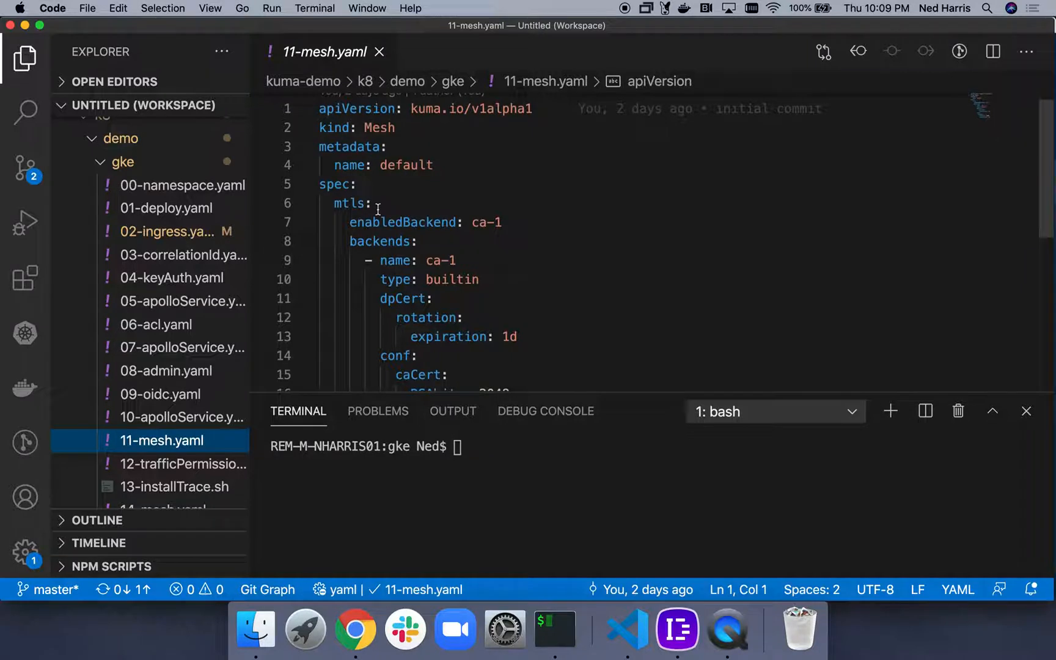
{"action": "scroll", "scroll_direction": "down", "scroll_amount": 3}
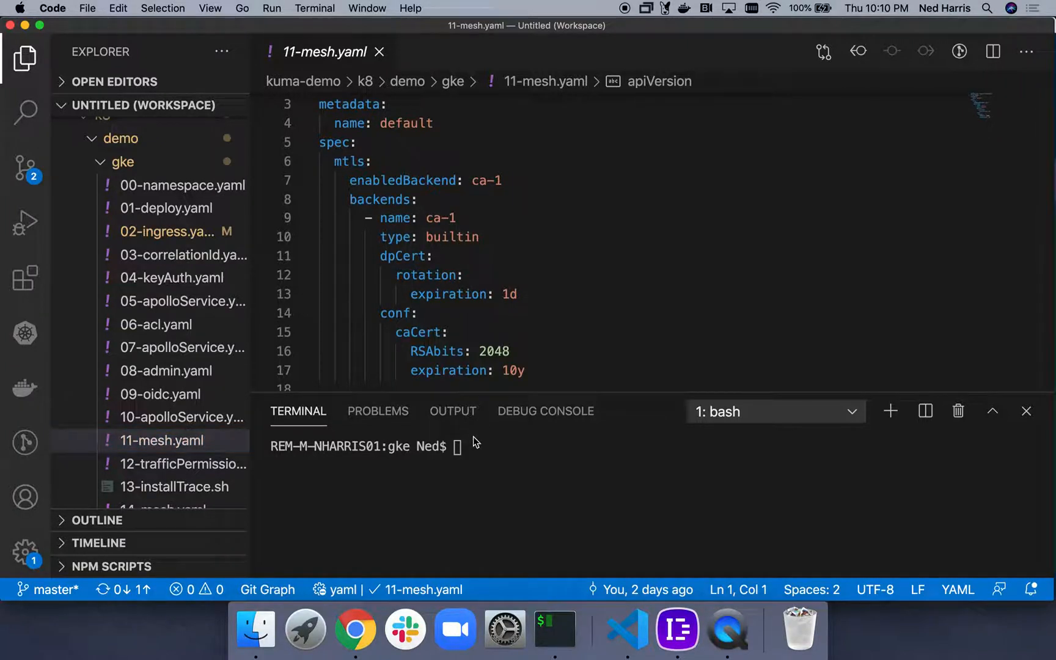
{"action": "type", "text": "kubectl apply -f 03-correlationId.yaml"}
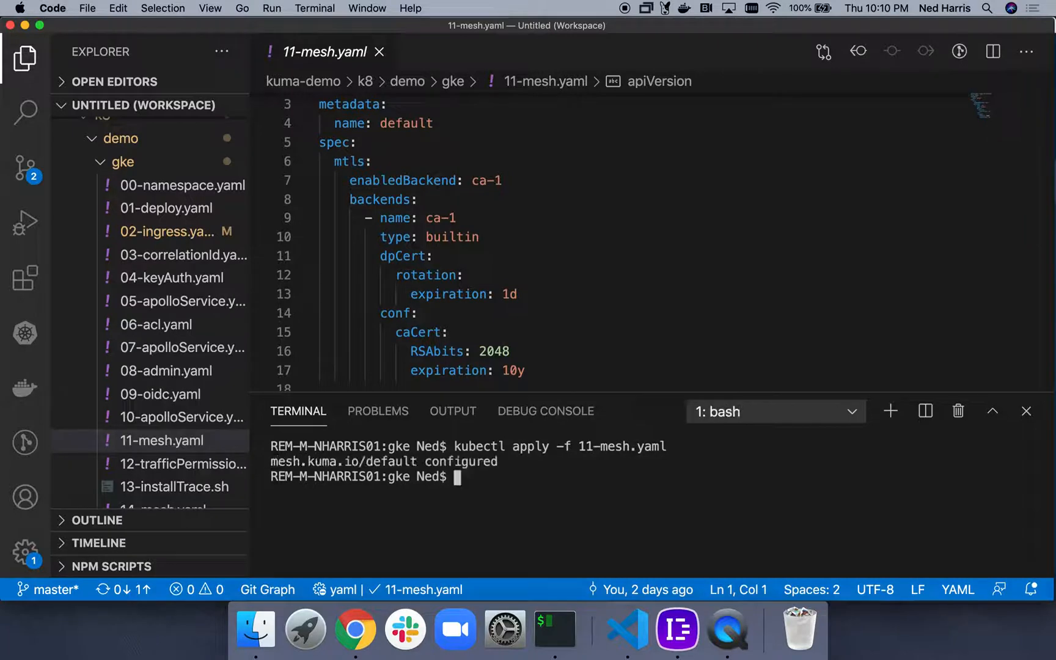
{"action": "left_click", "coordinate": [676, 628]}
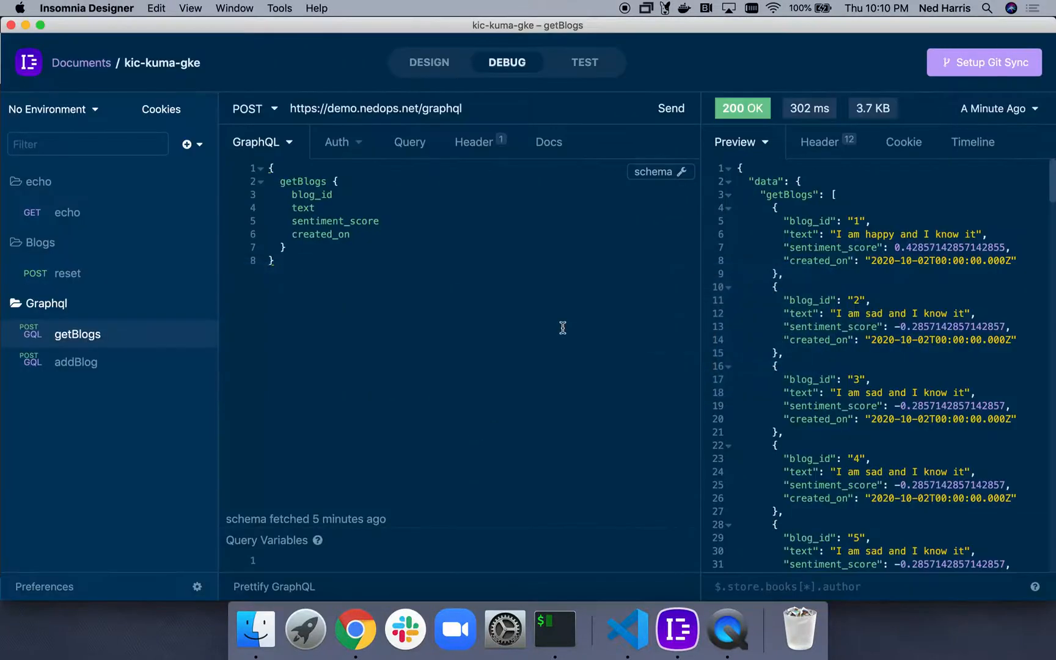
{"action": "mouse_move", "coordinate": [621, 201]}
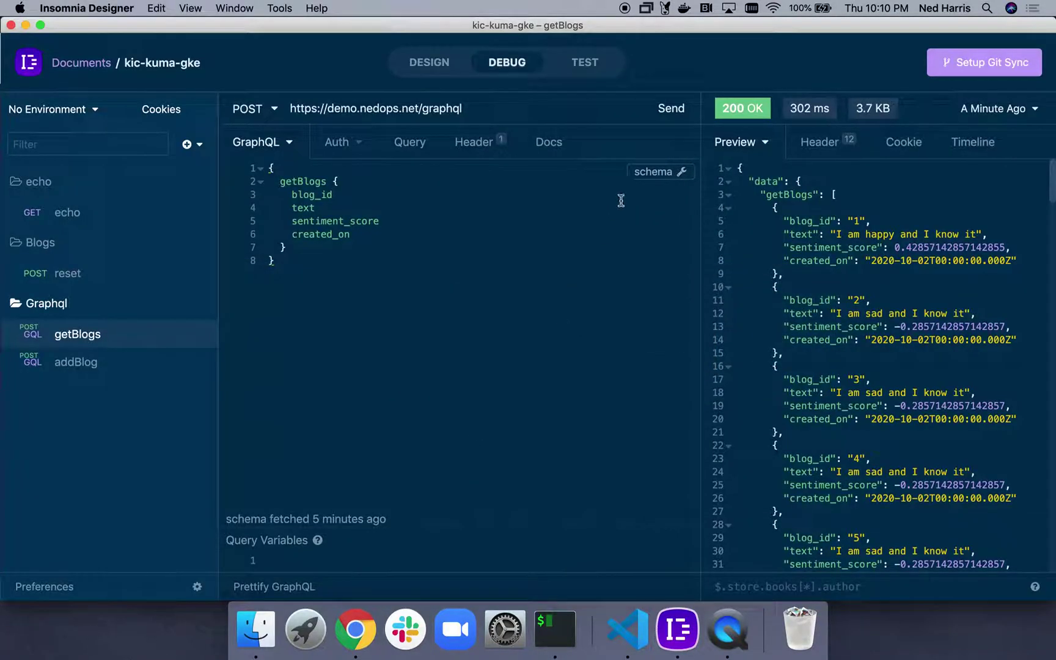
{"action": "left_click", "coordinate": [670, 109]}
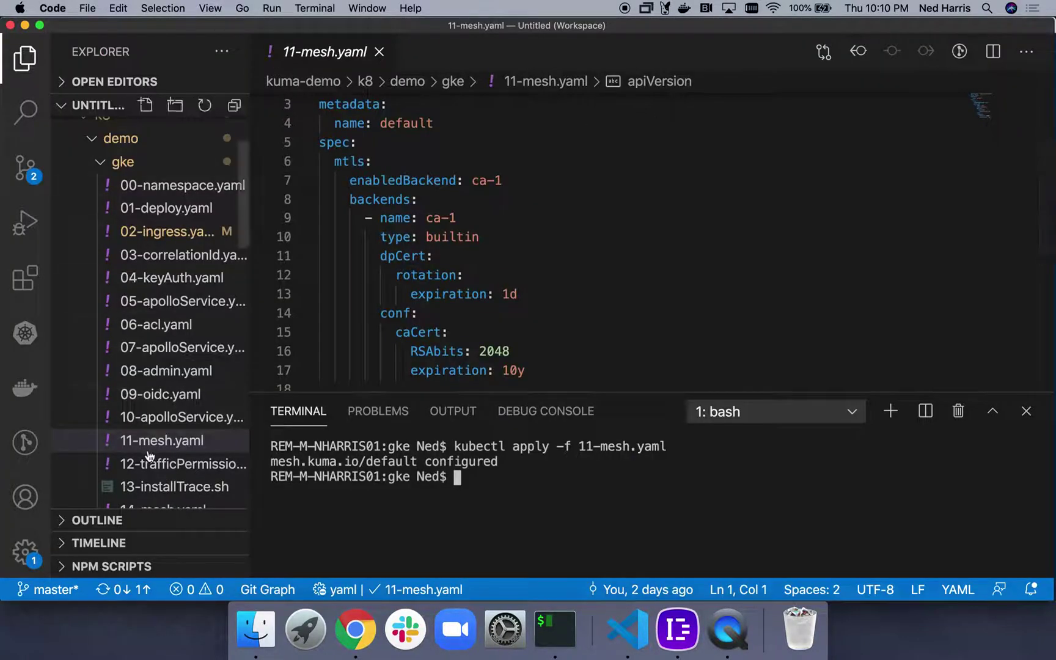
- Open 12-trafficPermissions.yaml and apply it with kubectl, creating allow-all-traffic
{"action": "left_click", "coordinate": [165, 464]}
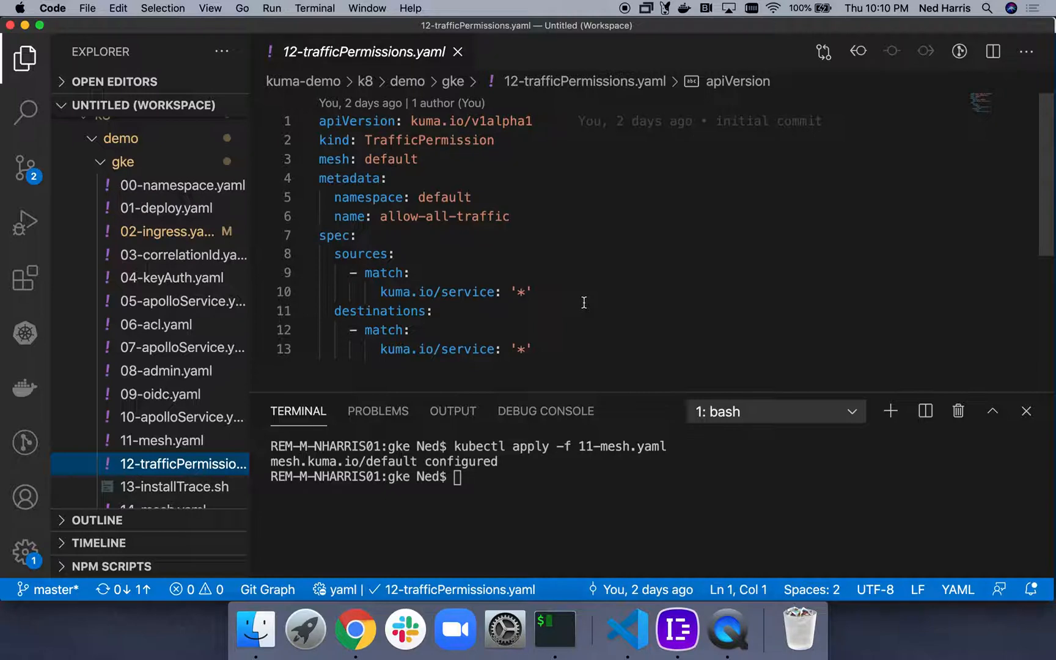
{"action": "type", "text": "kubectl apply -f 11-mesh.yaml"}
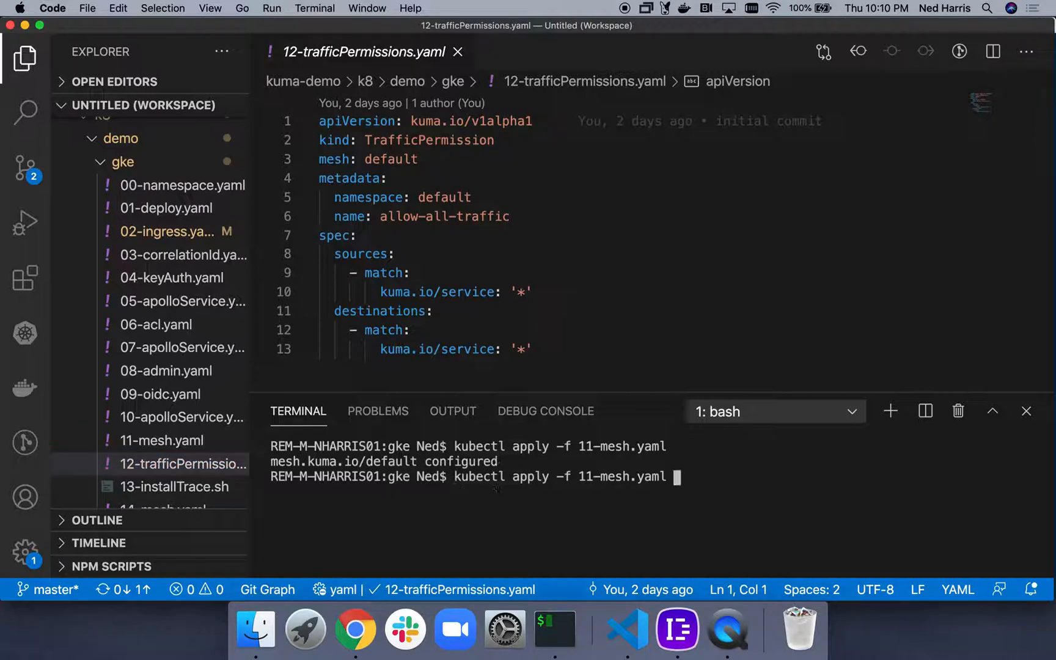
{"action": "key", "text": "Backspace"}
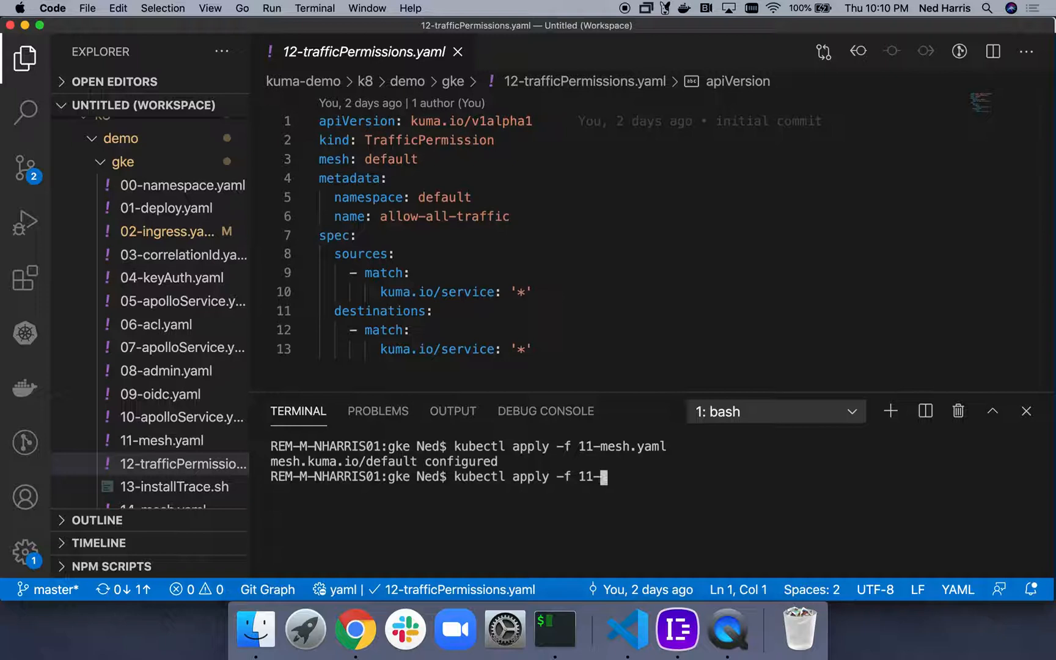
{"action": "key", "text": "Backspace"}
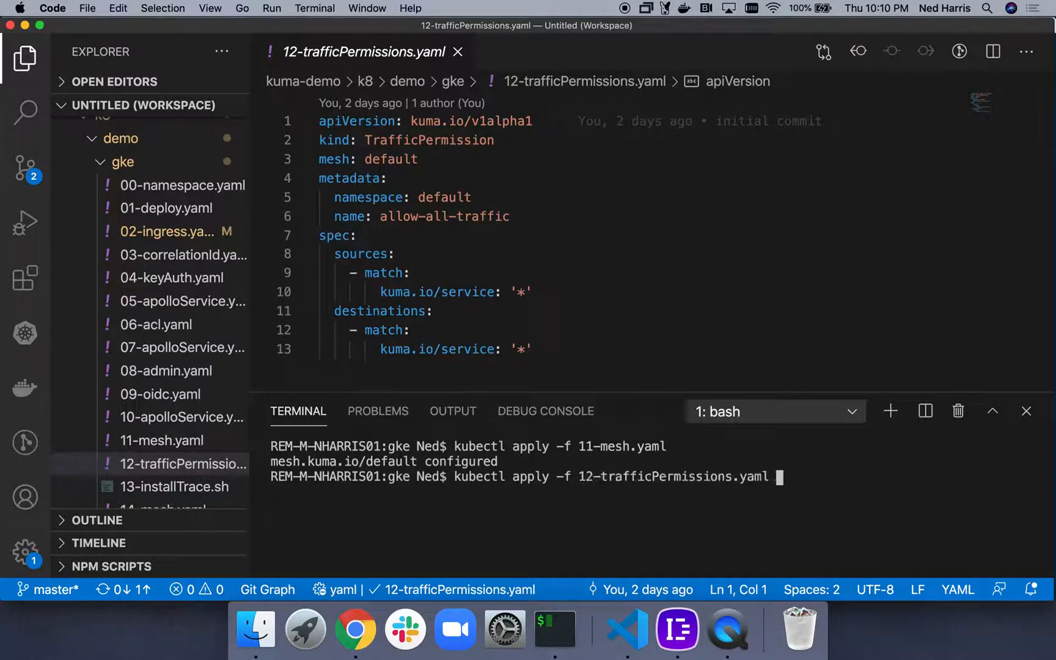
{"action": "key", "text": "Cmd+Tab"}
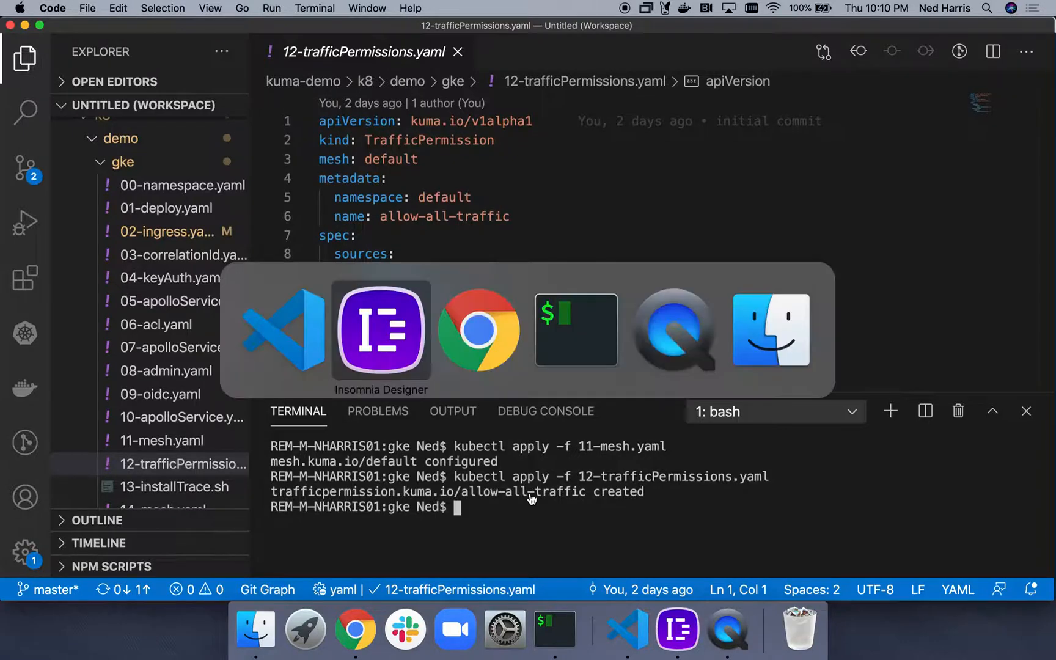
- Resend the getBlogs query past the 503 error until 200 OK returns
{"action": "left_click", "coordinate": [381, 330]}
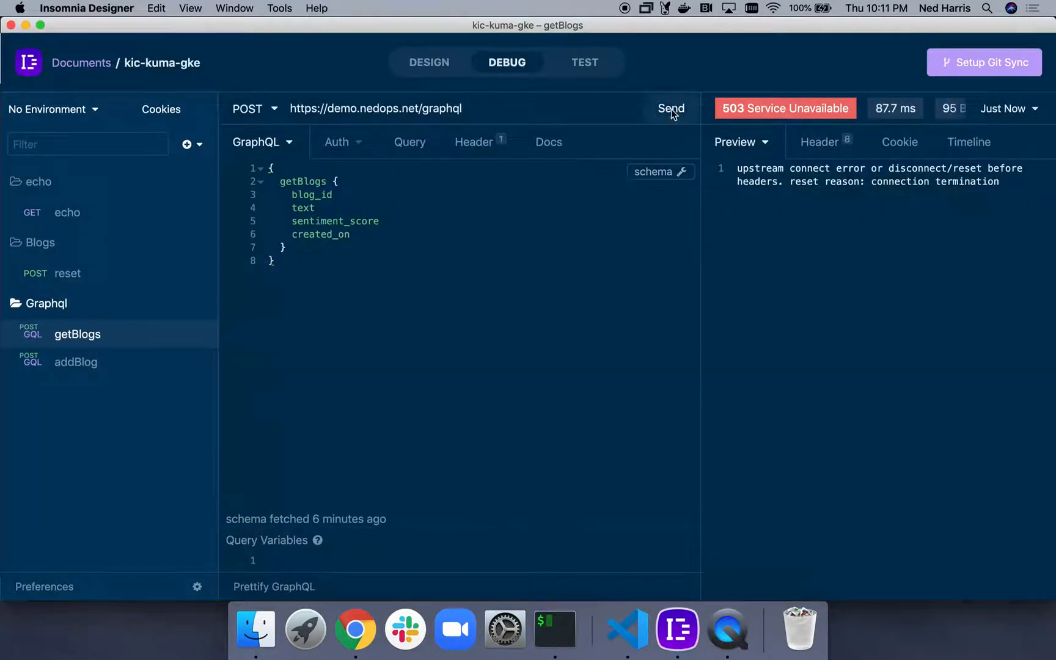
{"action": "left_click", "coordinate": [671, 108]}
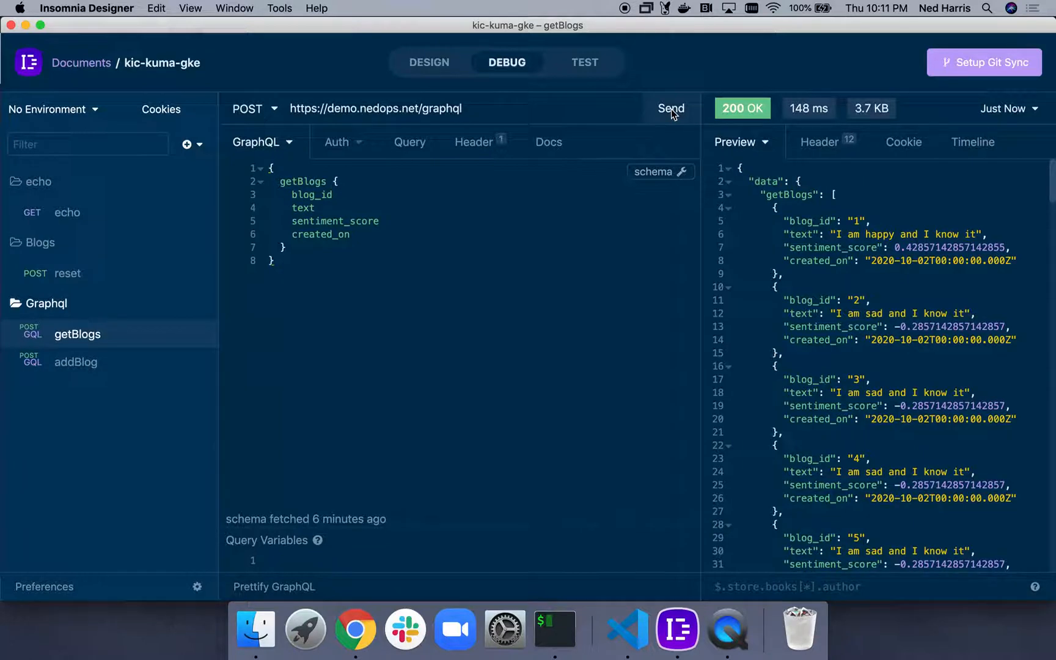
{"action": "key", "text": "cmd+tab"}
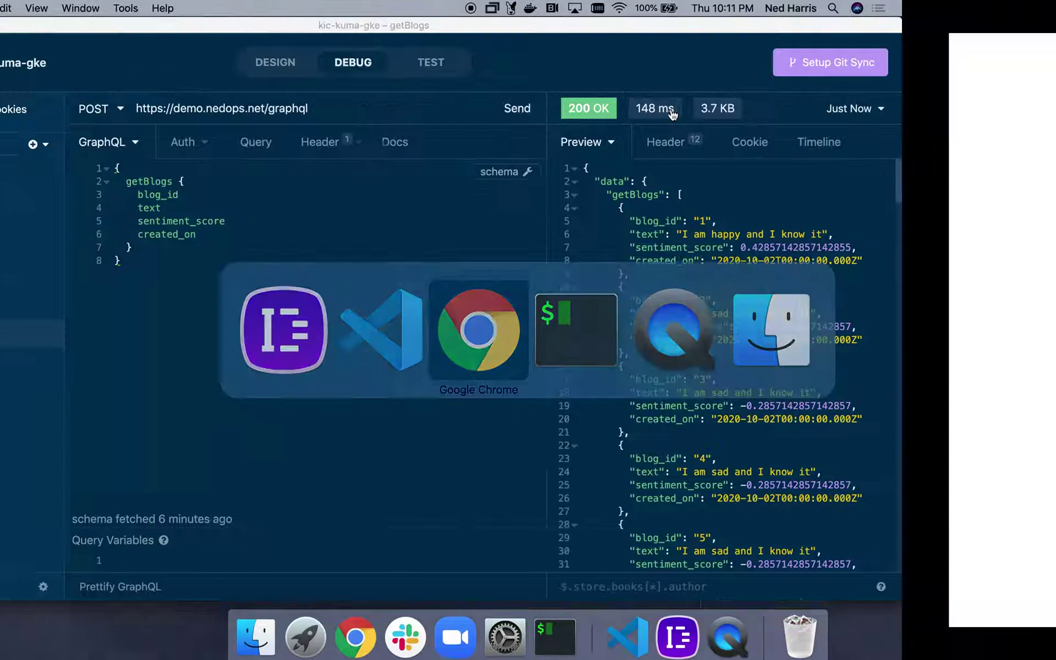
- Review the Kuma GUI default mesh: builtin ca-1 mTLS, one traffic permission, tracing disabled
{"action": "left_click", "coordinate": [477, 333]}
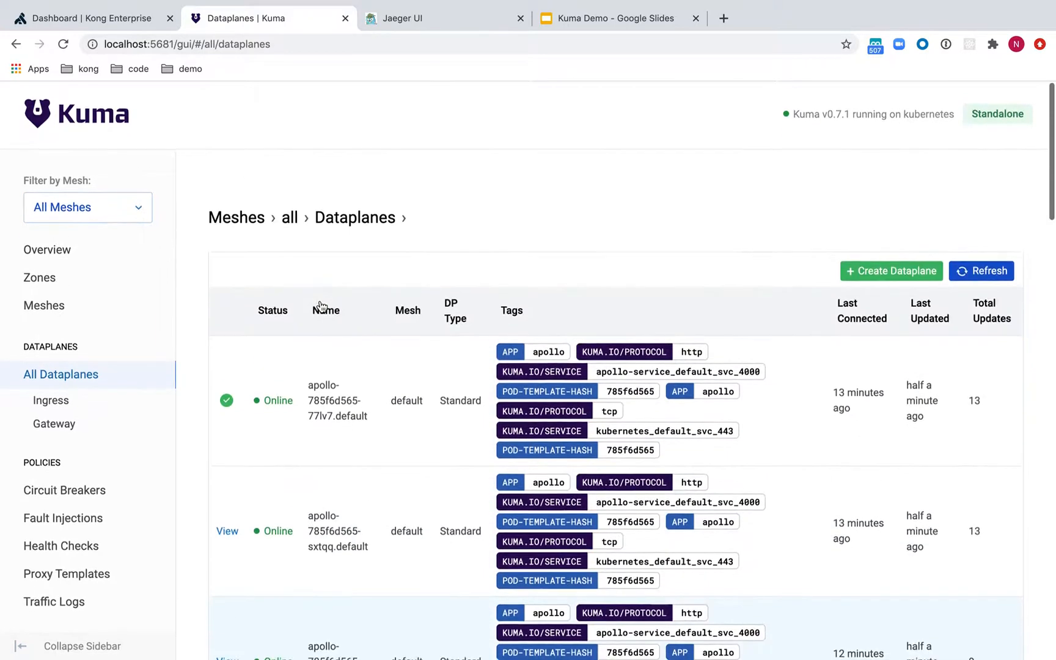
{"action": "left_click", "coordinate": [47, 250]}
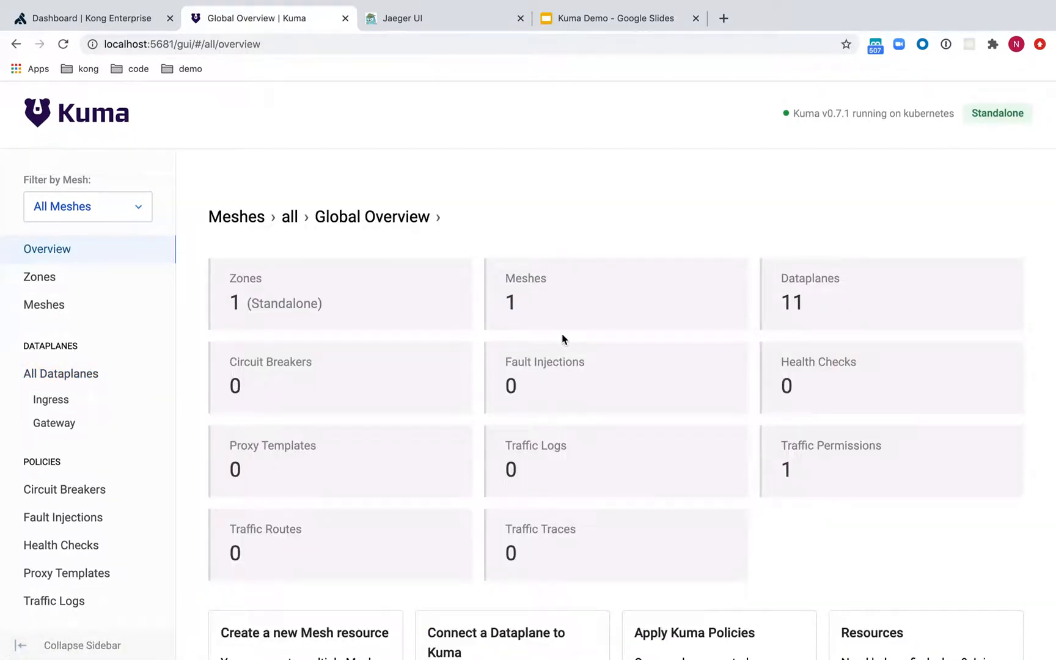
{"action": "mouse_move", "coordinate": [383, 287]}
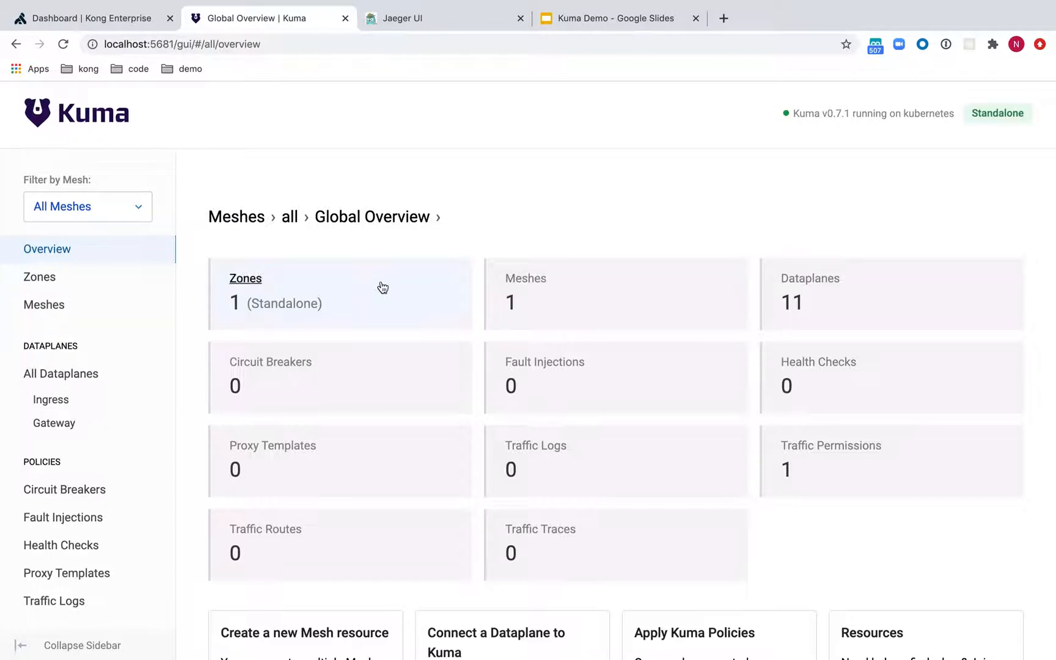
{"action": "mouse_move", "coordinate": [844, 304]}
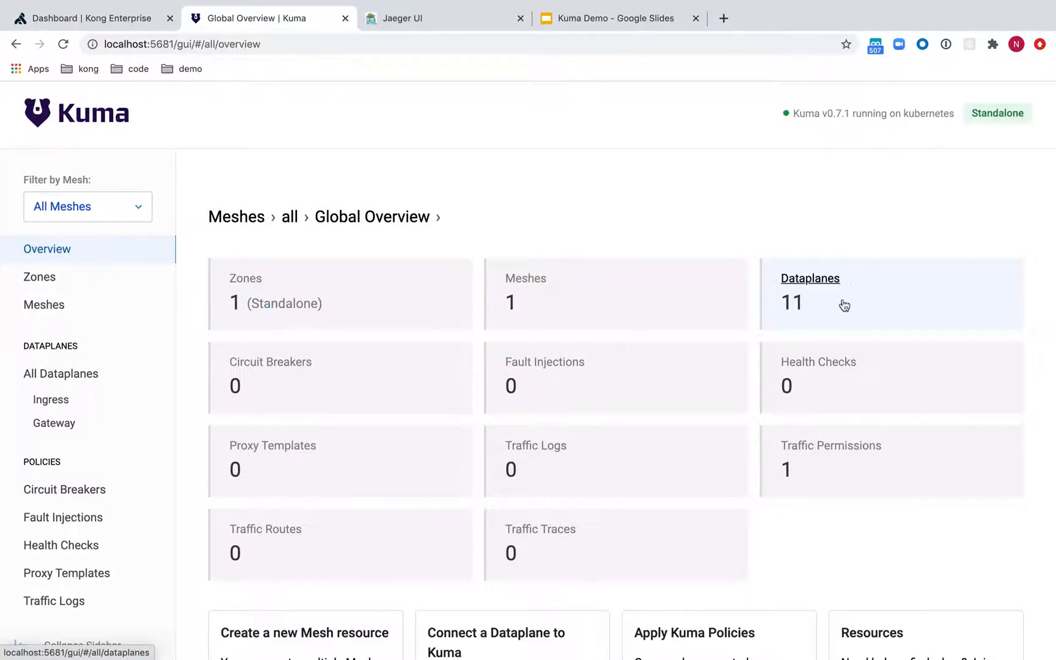
{"action": "mouse_move", "coordinate": [765, 327]}
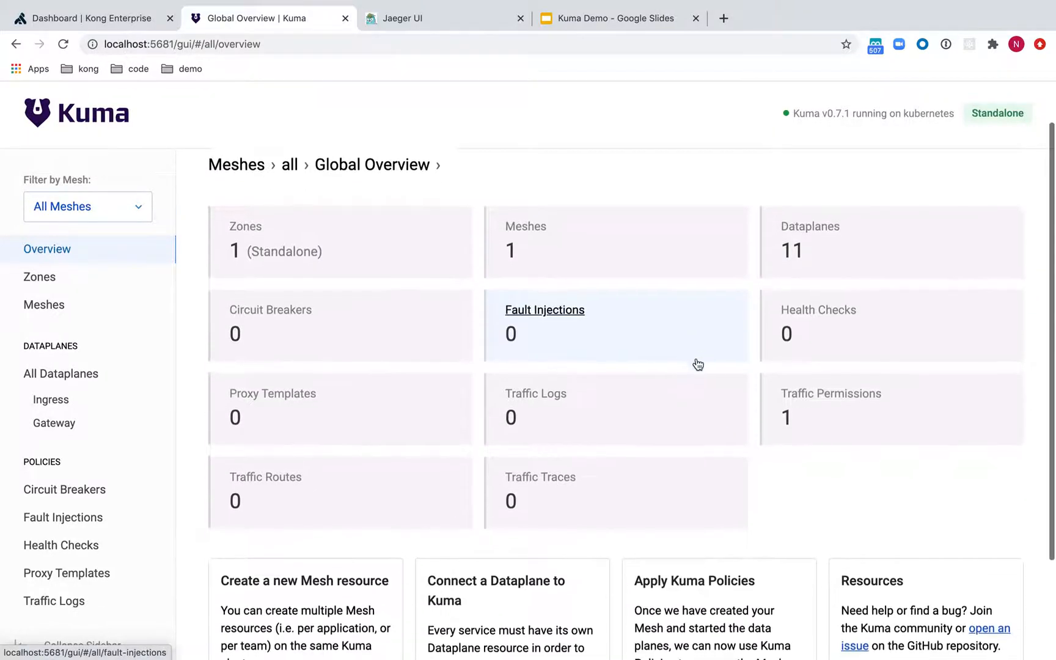
{"action": "scroll", "scroll_direction": "down", "scroll_amount": 3}
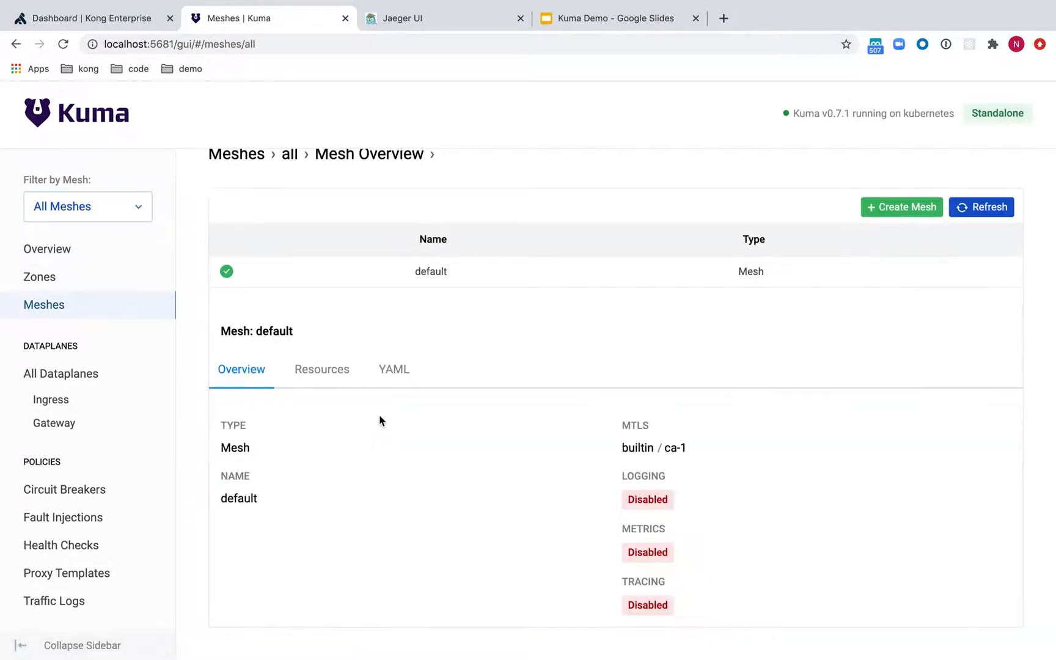
{"action": "mouse_move", "coordinate": [637, 423]}
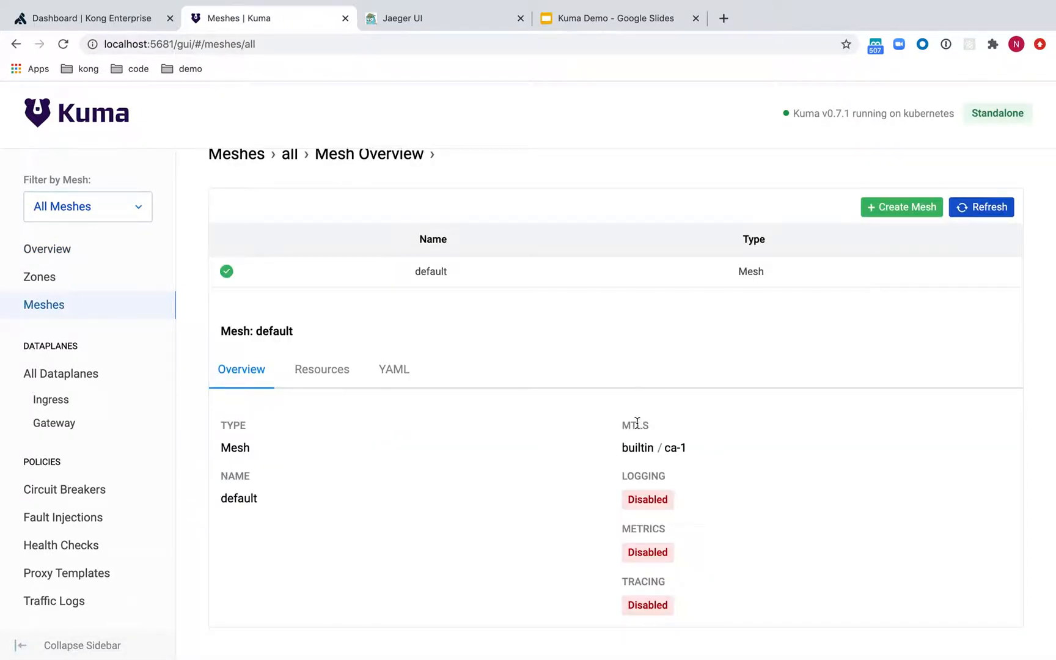
{"action": "mouse_move", "coordinate": [678, 460]}
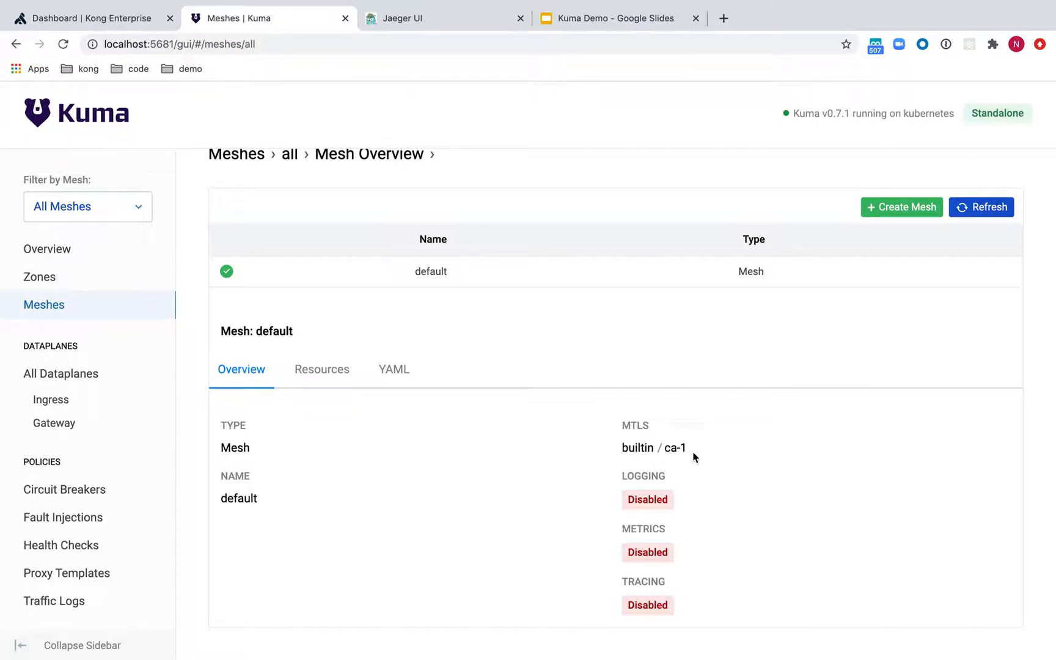
{"action": "mouse_move", "coordinate": [650, 600]}
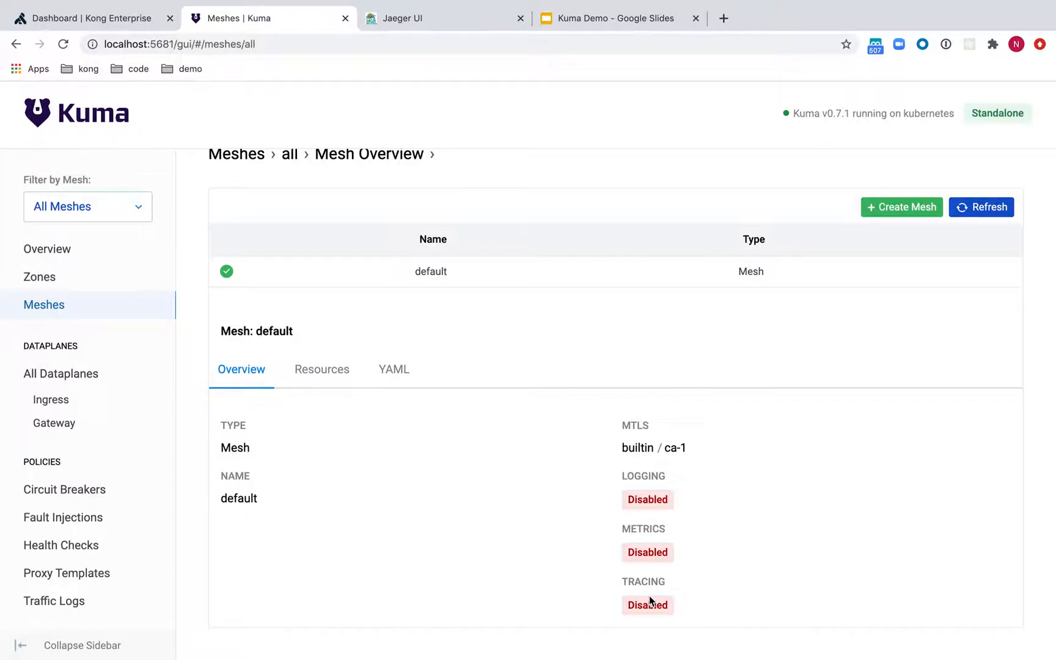
{"action": "key", "text": "Cmd+Tab"}
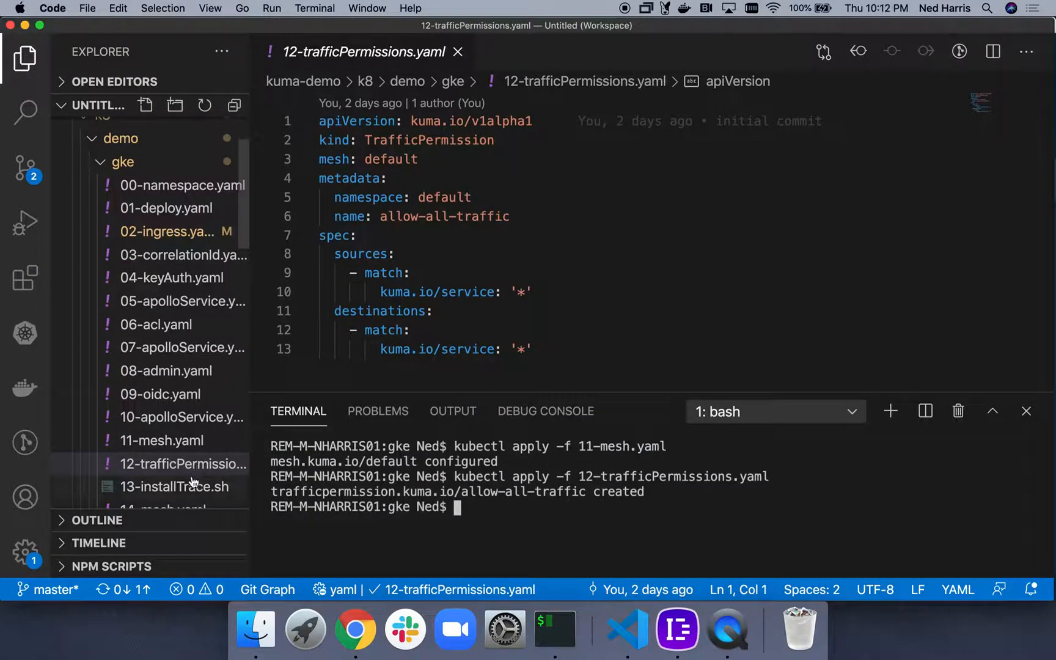
- Open 13-installTrace.sh and run 'kumactl install tracing | kubectl apply -f -'
{"action": "left_click", "coordinate": [176, 486]}
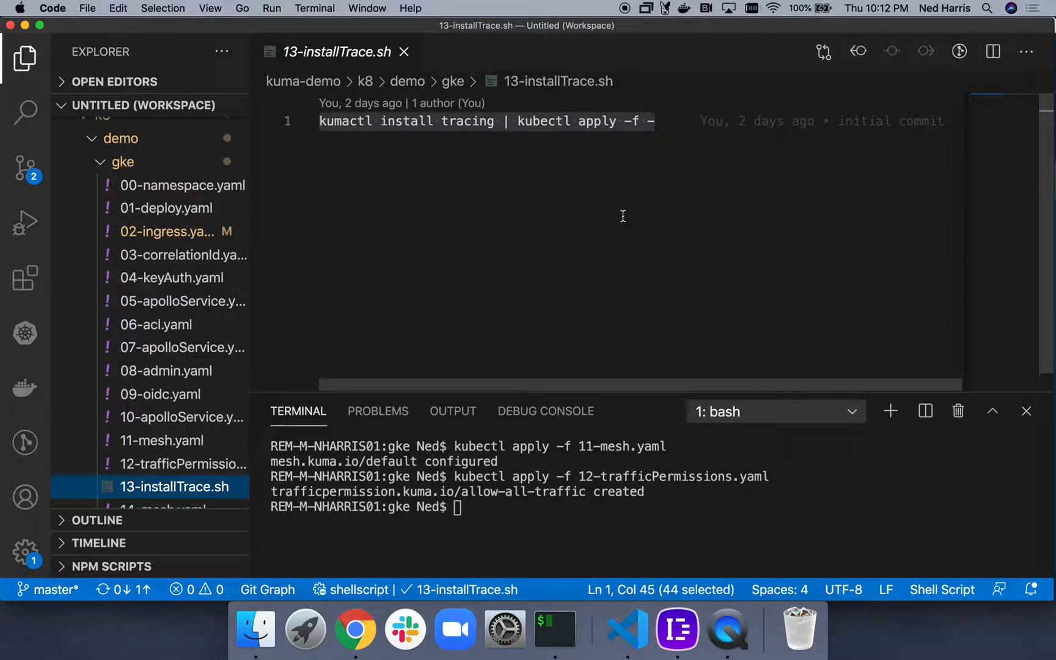
{"action": "mouse_move", "coordinate": [599, 195]}
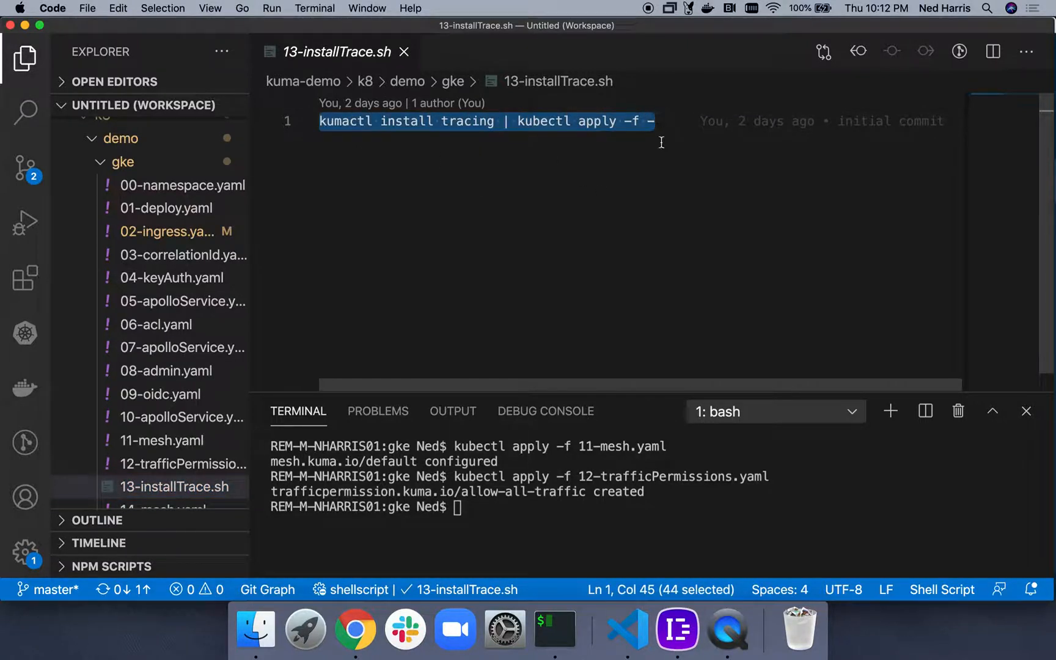
{"action": "type", "text": "kumactl install tracing | kubectl apply -f -"}
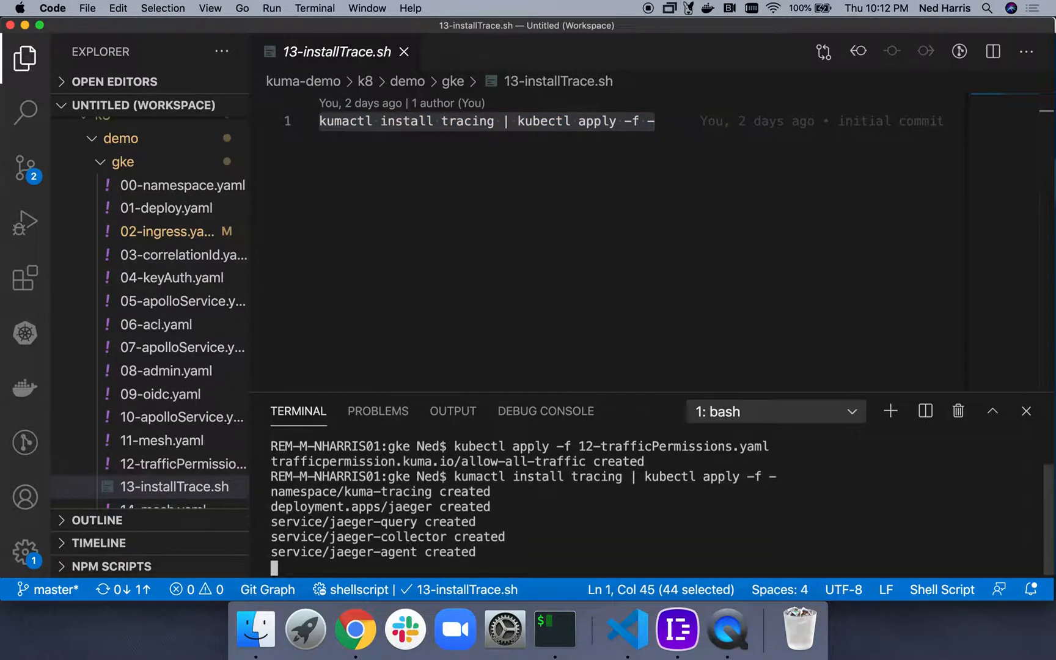
{"action": "key", "text": "Cmd+Tab"}
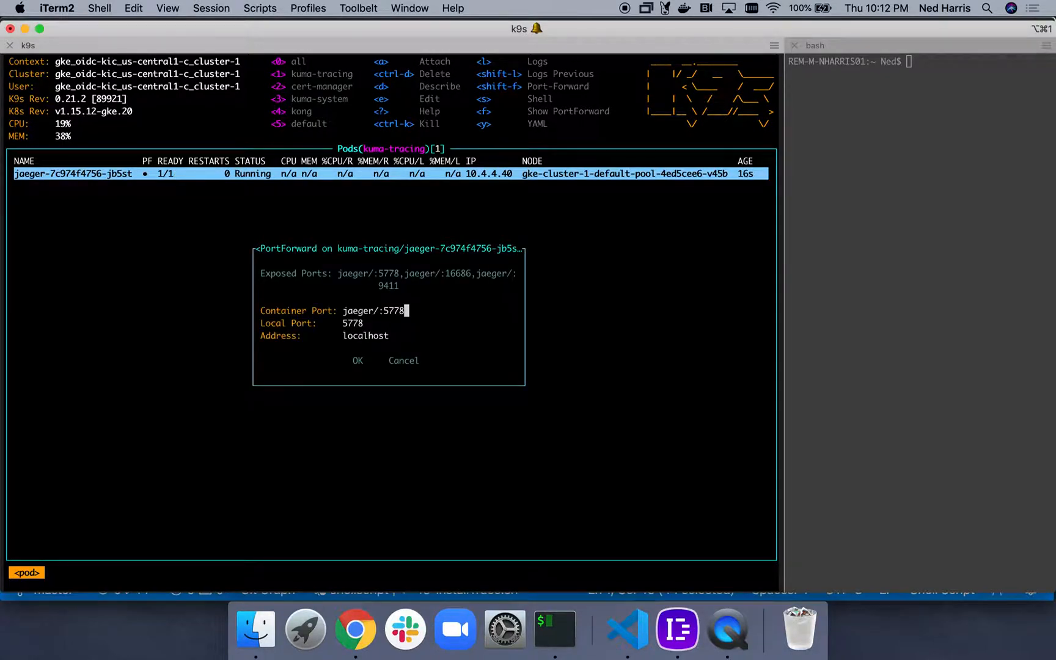
- Set the jaeger pod port-forward to container port 16686 and local port 16686
{"action": "key", "text": "Backspace"}
{"action": "type", "text": "1"}
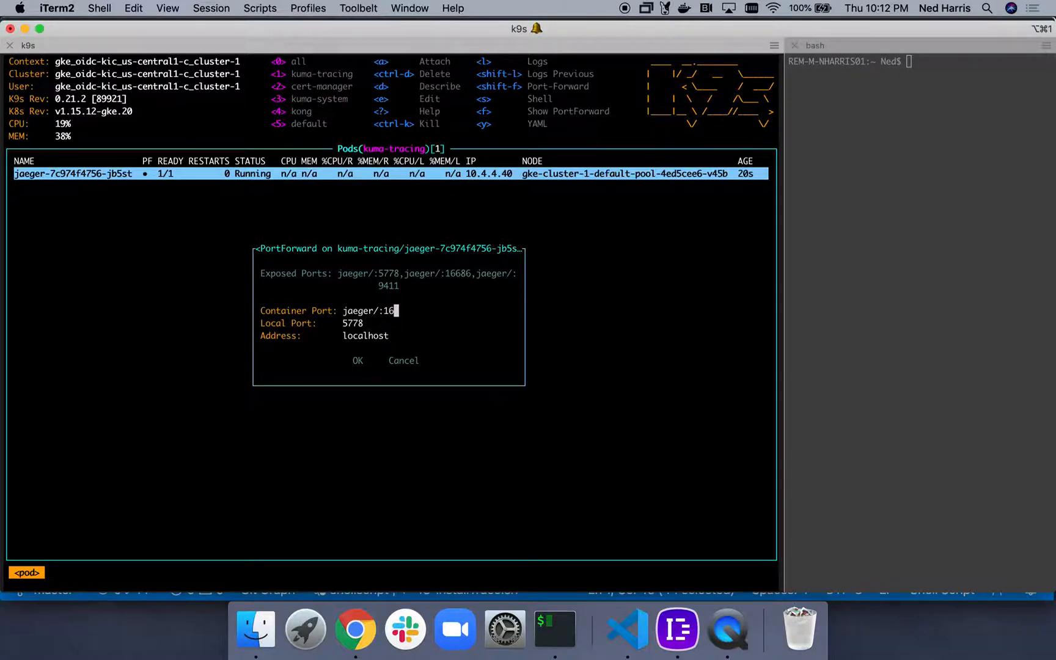
{"action": "type", "text": "686"}
{"action": "left_click", "coordinate": [430, 322]}
{"action": "type", "text": "1"}
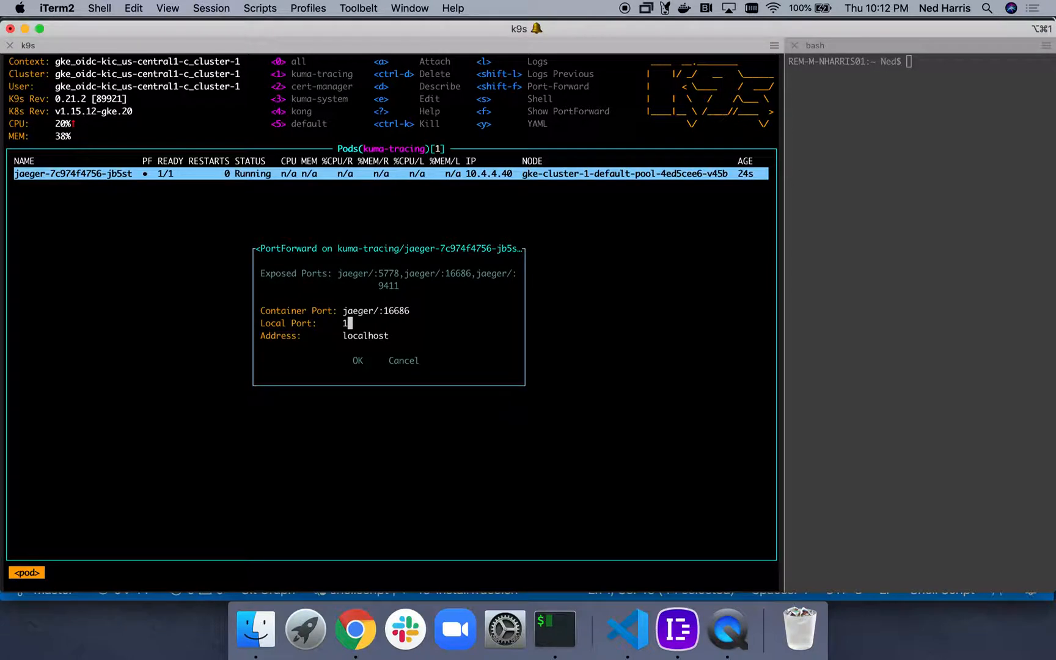
{"action": "type", "text": "66"}
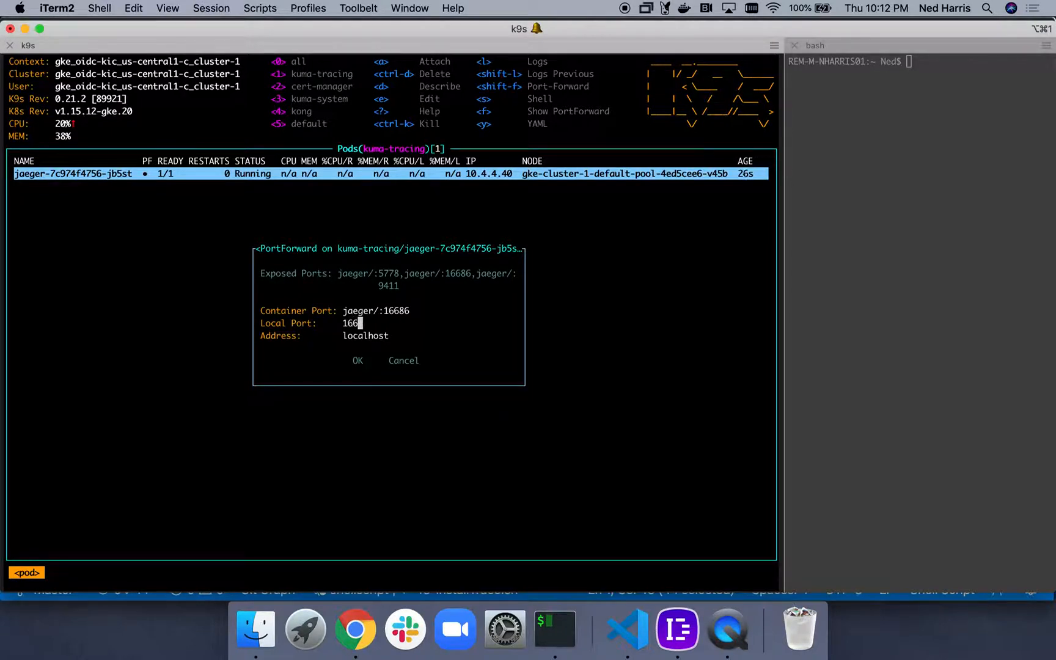
{"action": "type", "text": "86"}
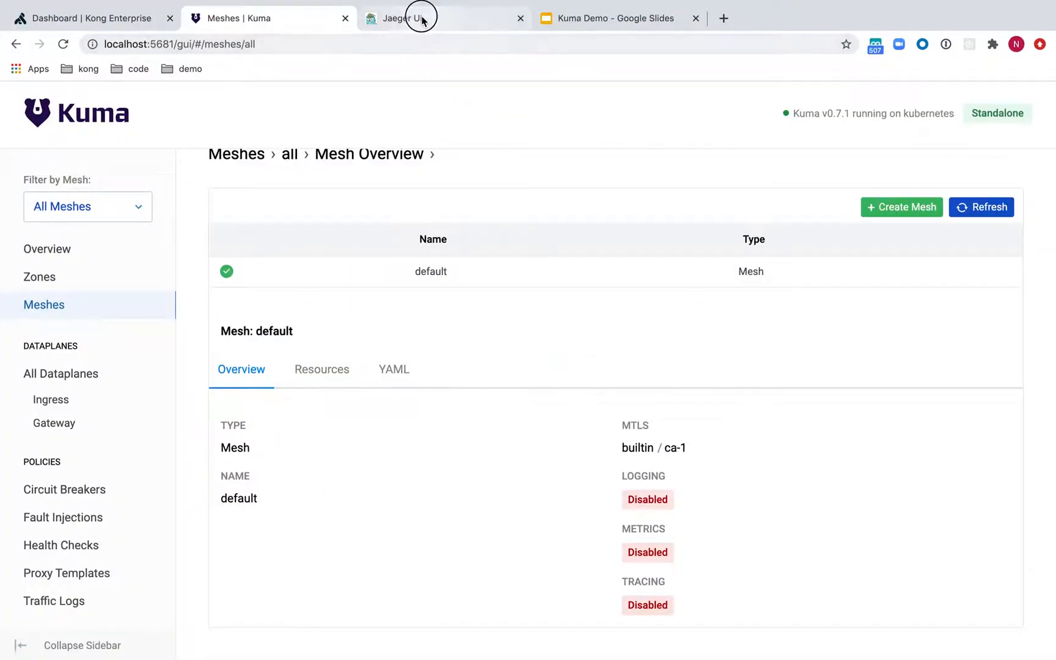
- Switch to the Jaeger UI tab and reload localhost:16686/search
{"action": "left_click", "coordinate": [421, 18]}
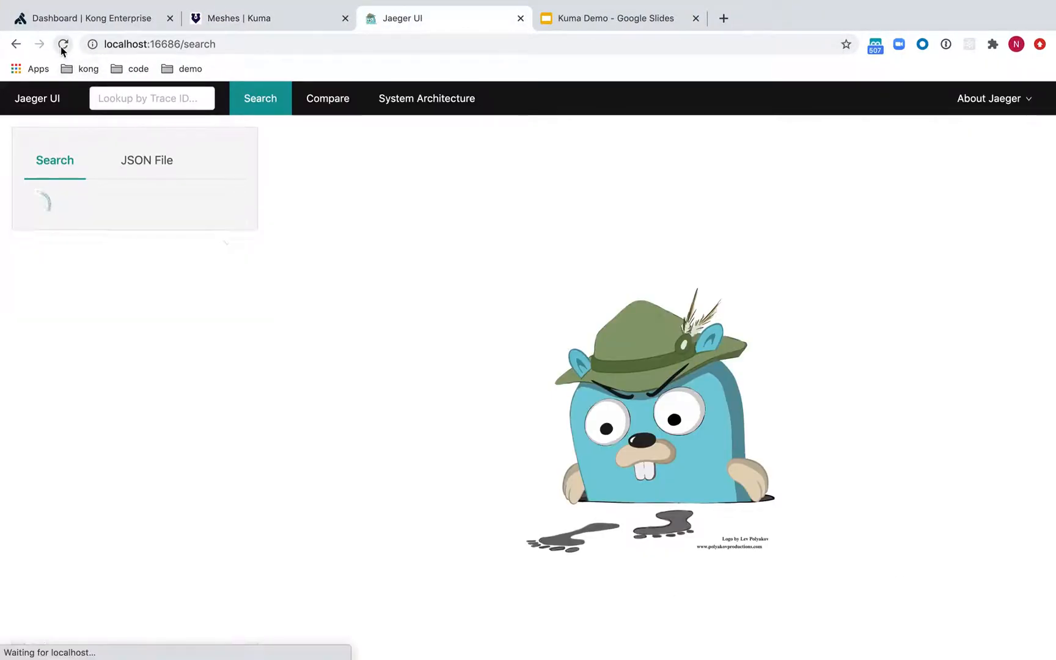
{"action": "left_click", "coordinate": [61, 44]}
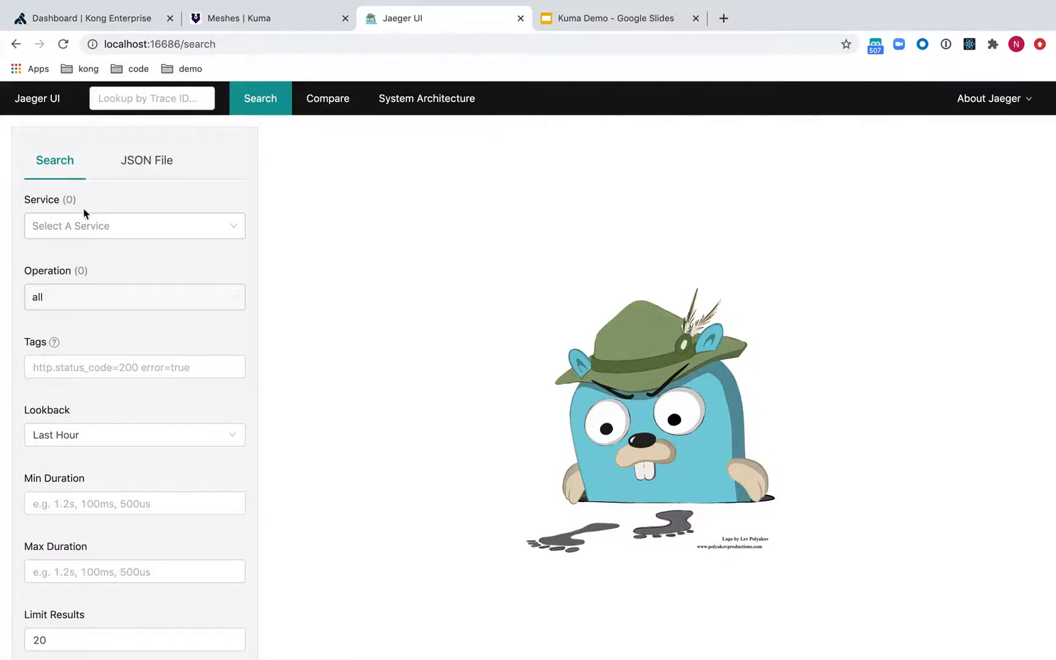
{"action": "mouse_move", "coordinate": [109, 387]}
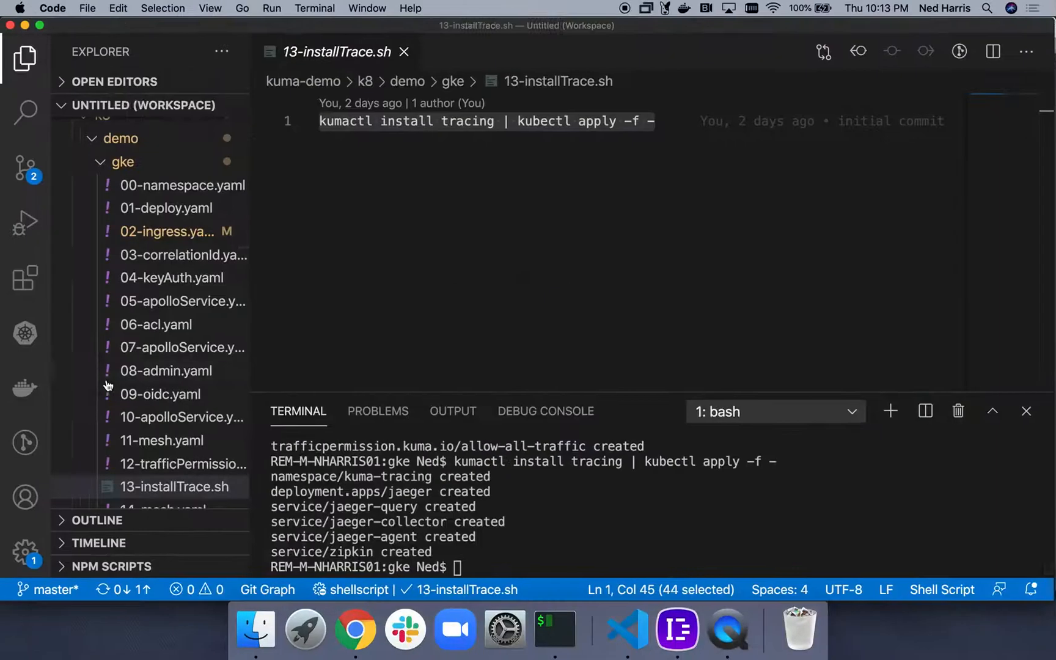
- Open 14-mesh.yaml and scroll to the trace-all-traffic TrafficTrace at the file's end
{"action": "scroll", "scroll_direction": "down", "scroll_amount": 3}
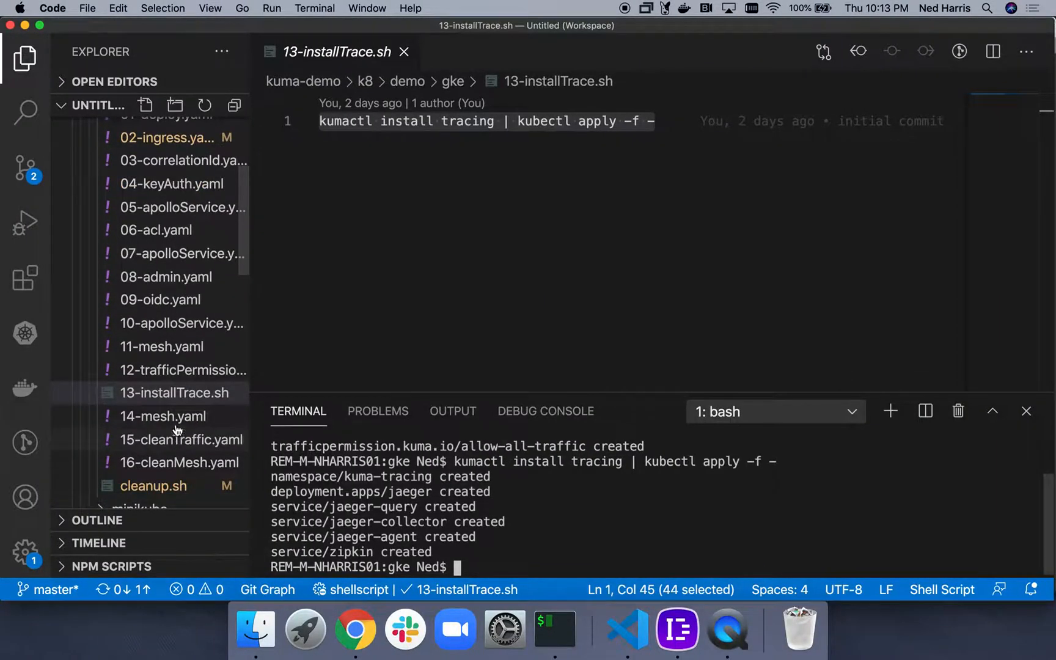
{"action": "left_click", "coordinate": [163, 416]}
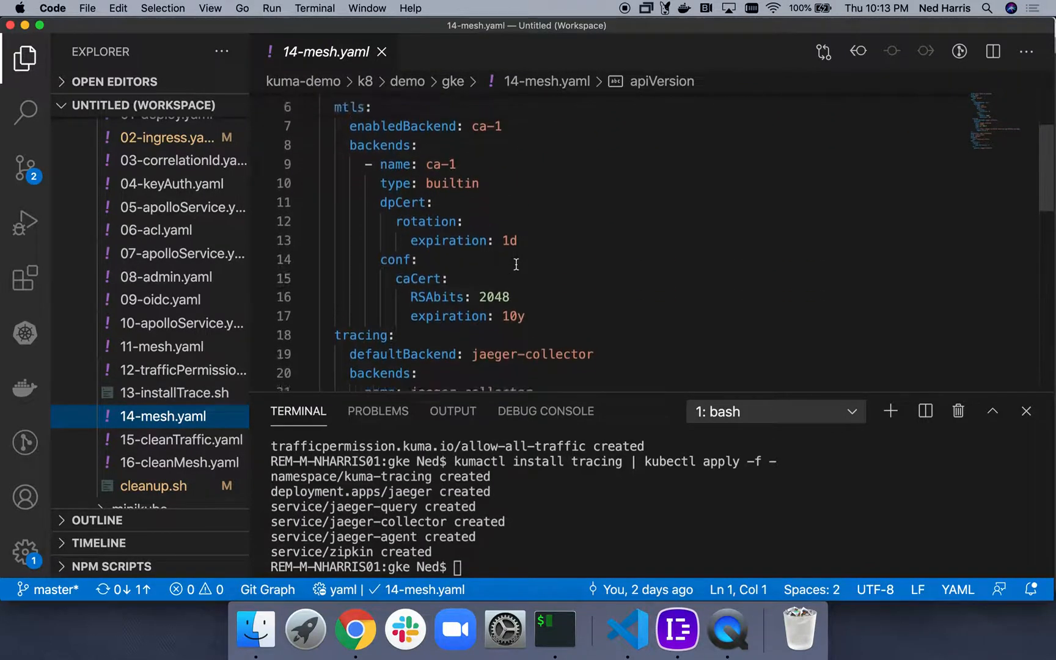
{"action": "scroll", "scroll_direction": "down", "scroll_amount": 3}
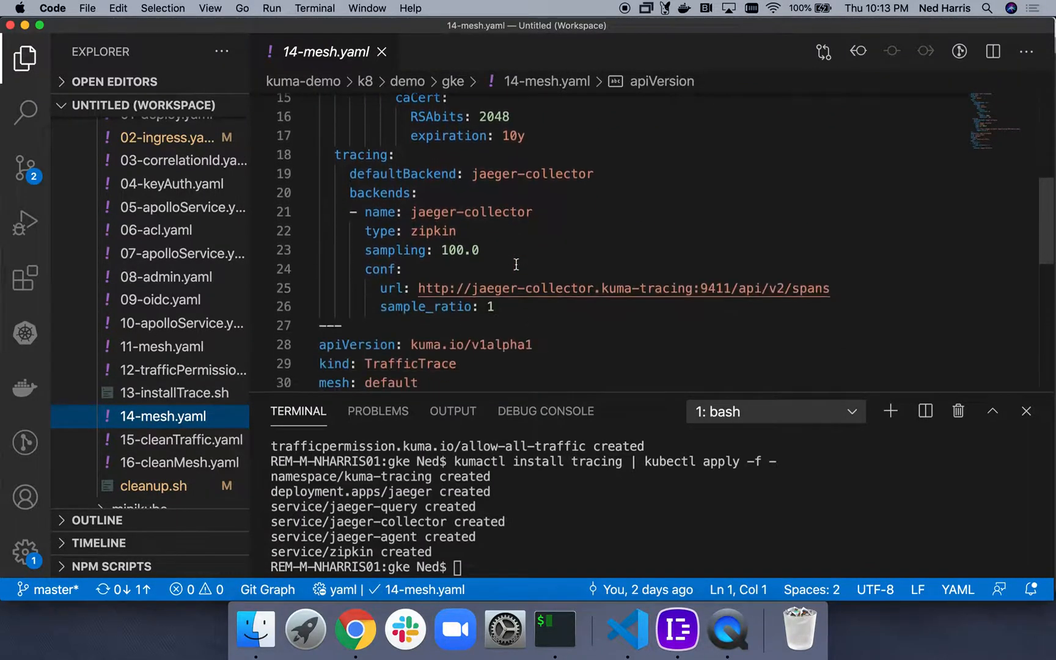
{"action": "mouse_move", "coordinate": [567, 221]}
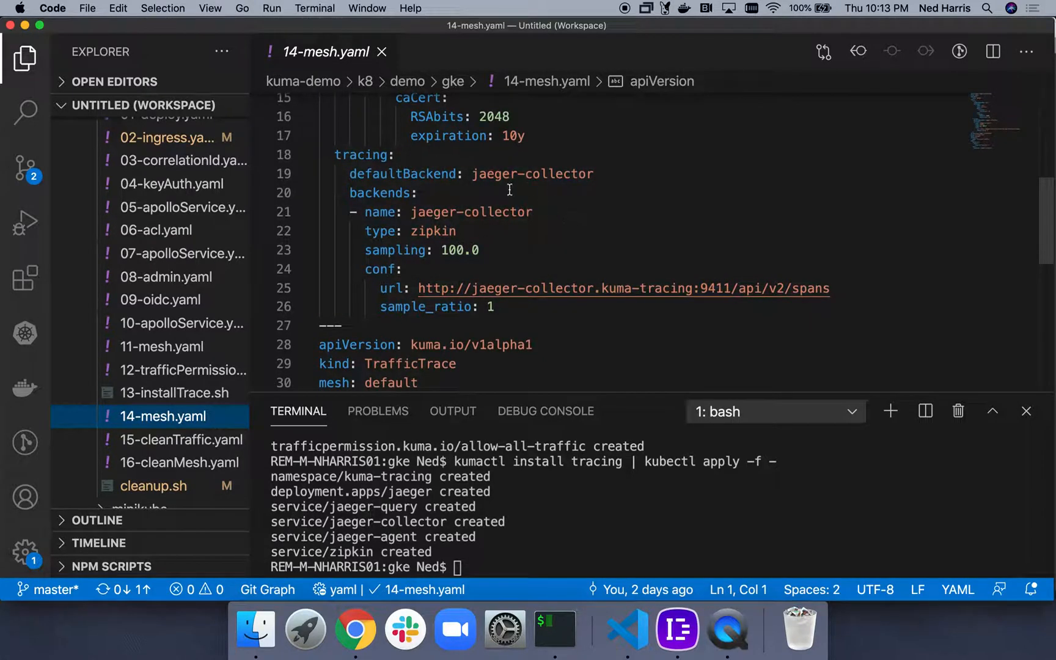
{"action": "mouse_move", "coordinate": [525, 187]}
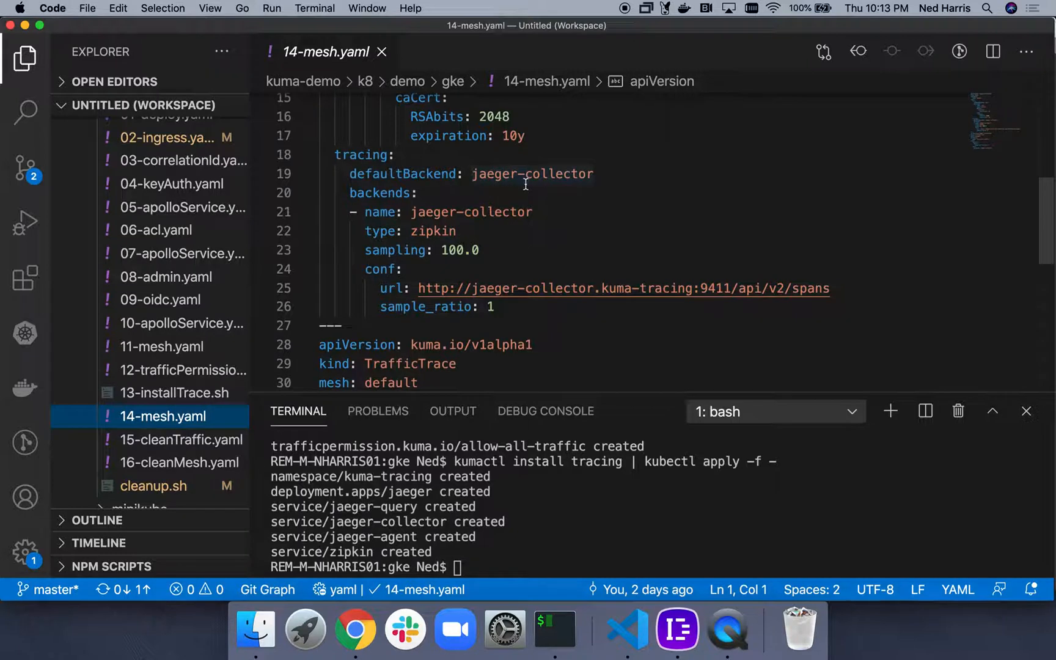
{"action": "mouse_move", "coordinate": [537, 224]}
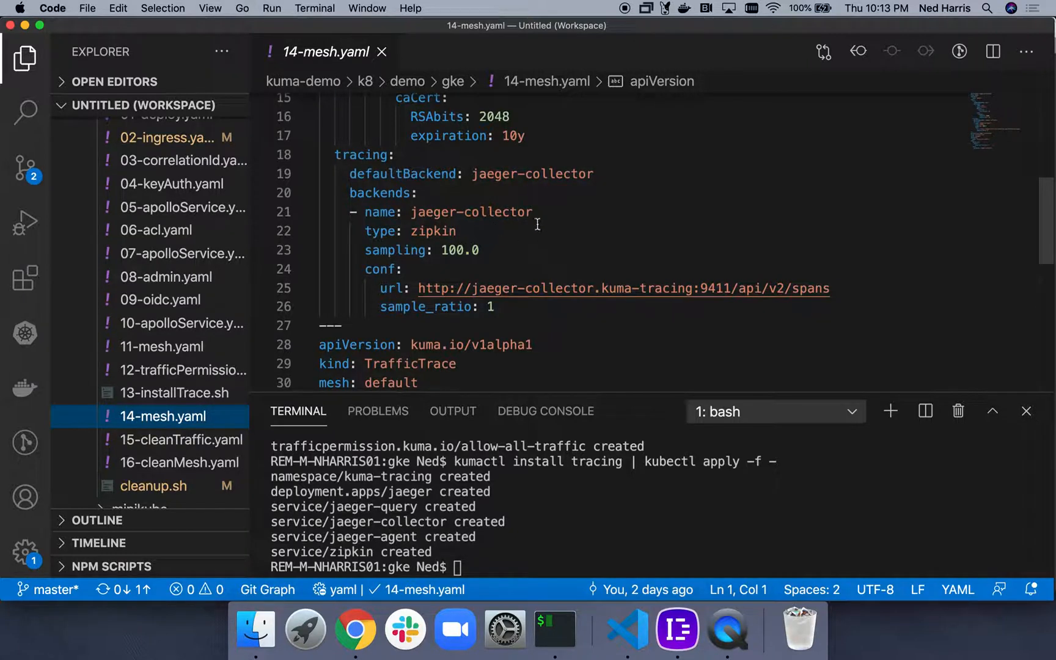
{"action": "mouse_move", "coordinate": [550, 251]}
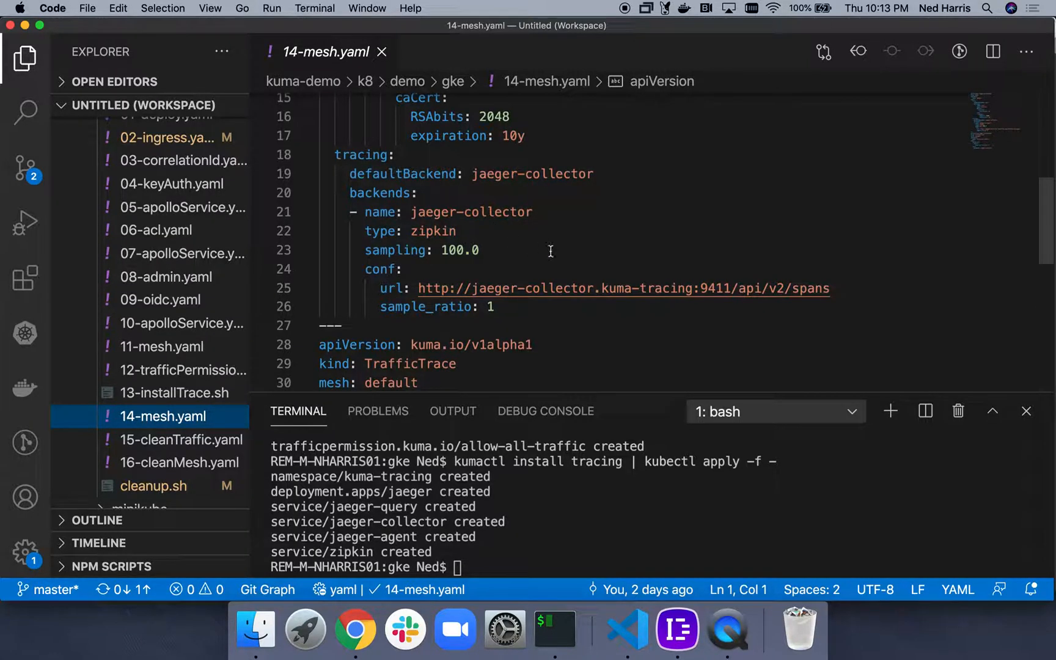
{"action": "scroll", "scroll_direction": "down", "scroll_amount": 3}
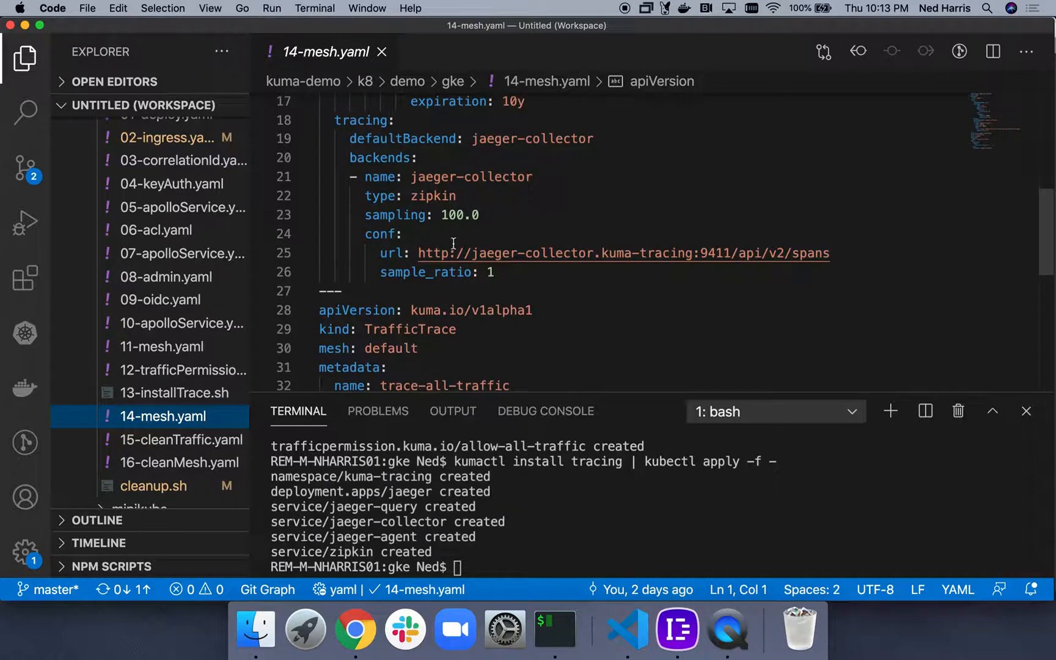
{"action": "mouse_move", "coordinate": [586, 265]}
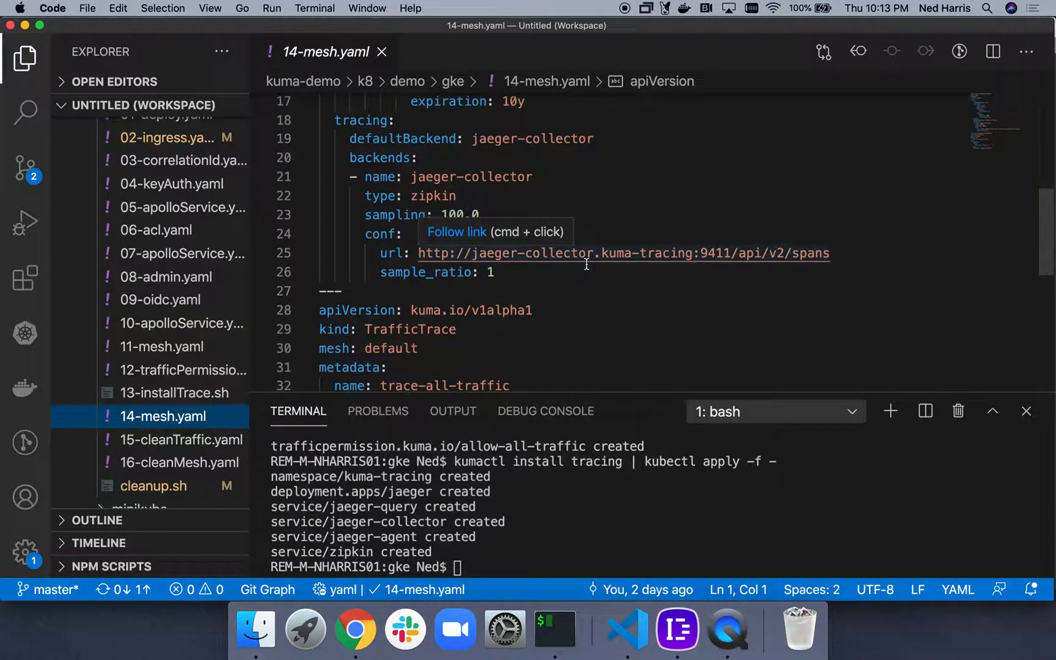
{"action": "scroll", "scroll_direction": "down", "scroll_amount": 3}
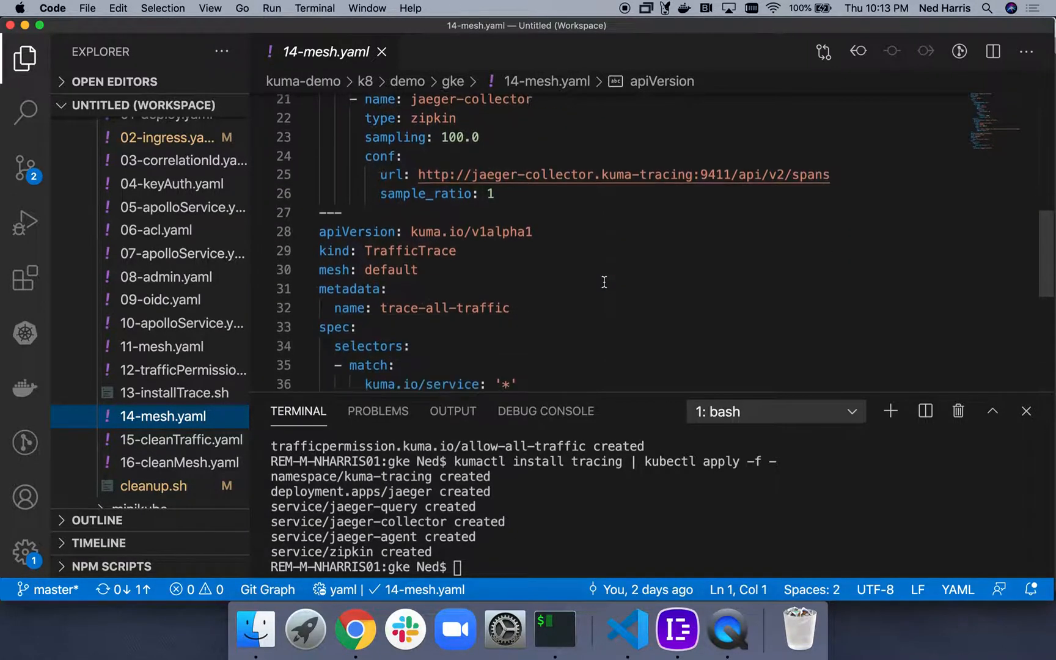
{"action": "scroll", "scroll_direction": "down", "scroll_amount": 3}
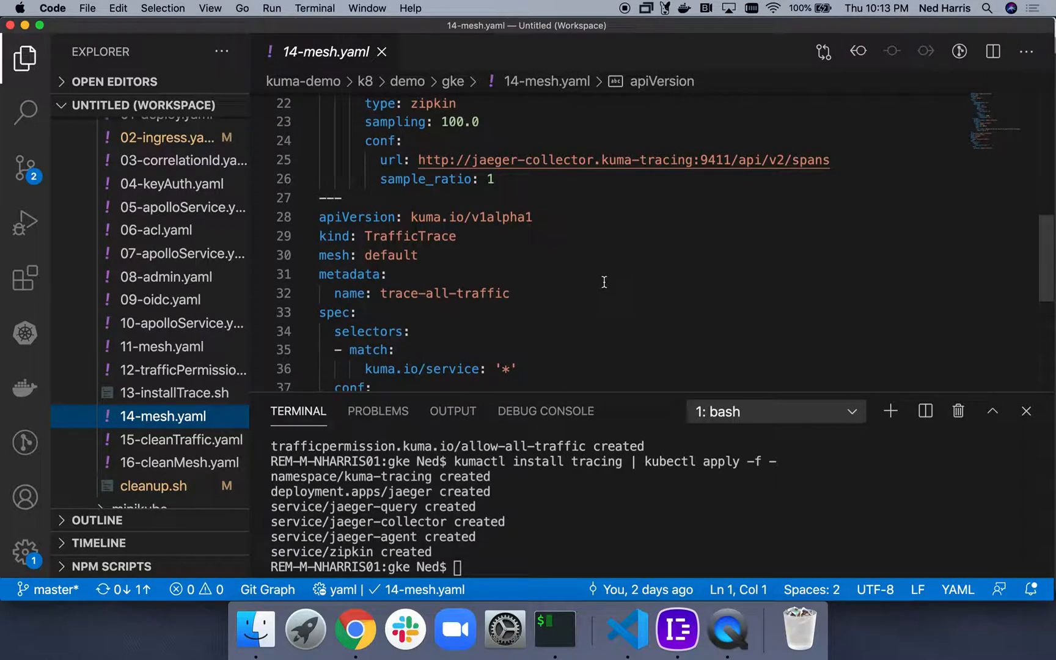
{"action": "scroll", "scroll_direction": "down", "scroll_amount": 3}
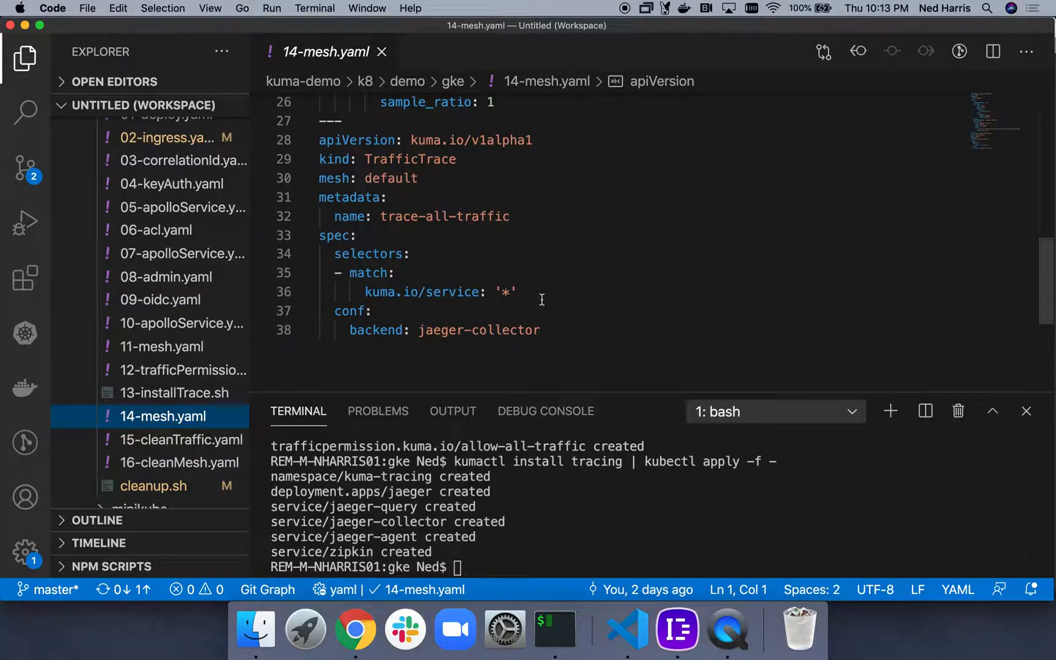
- Install Kuma tracing with 'kumactl install tracing | kubectl apply -f -' and open 03-correlationId.yaml
{"action": "left_click", "coordinate": [542, 549]}
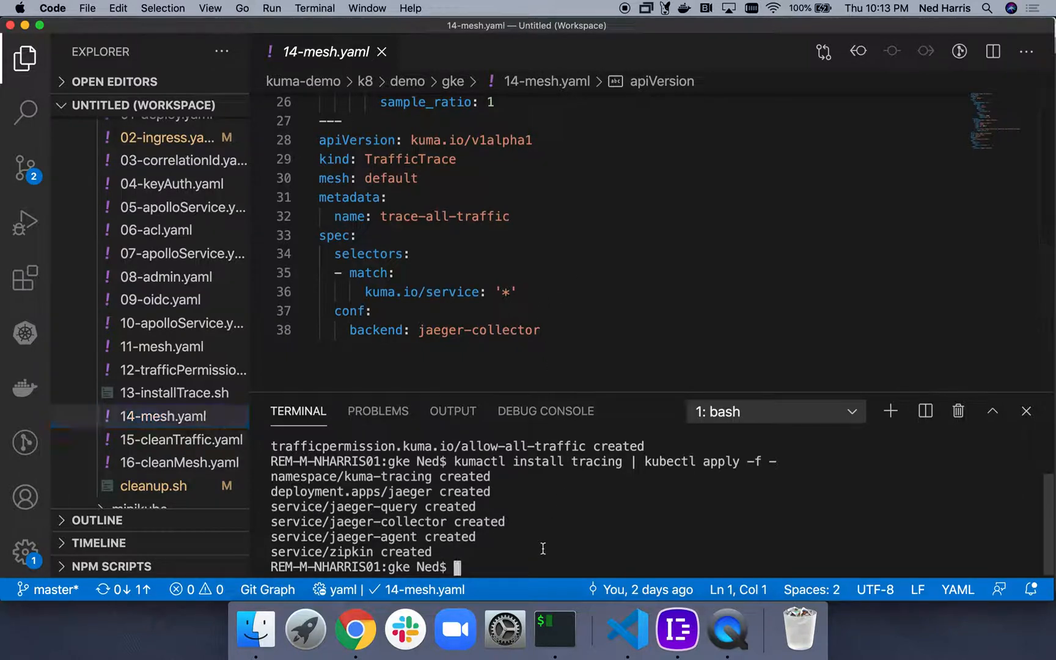
{"action": "type", "text": "kumactl install tracing | kubectl apply -f -"}
{"action": "type", "text": "kubectl apply -f 14-mesh.yaml"}
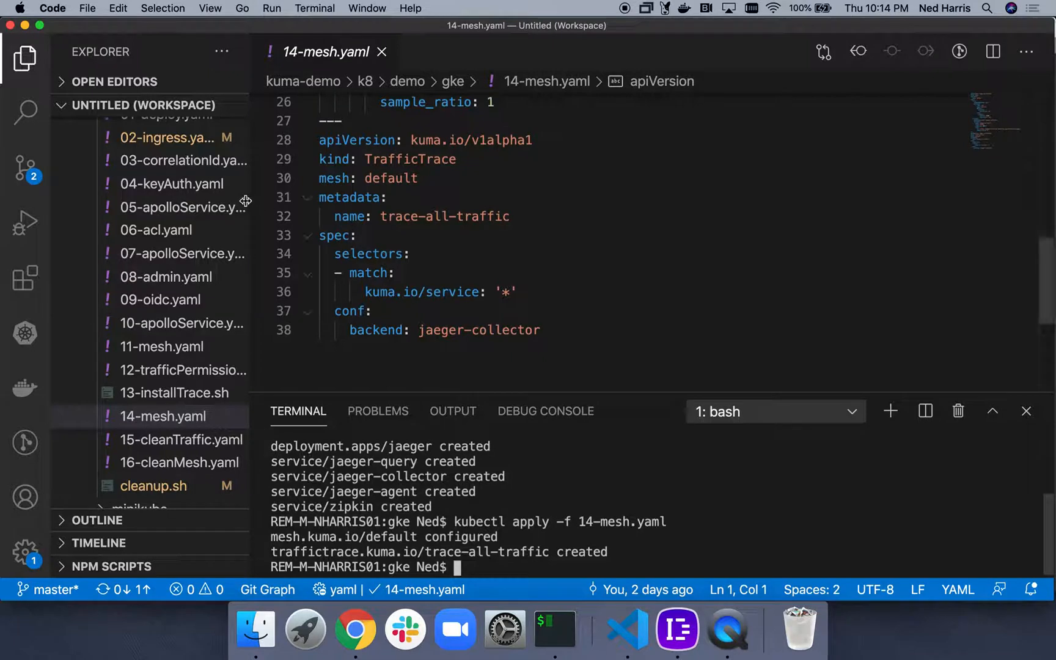
{"action": "left_click", "coordinate": [177, 160]}
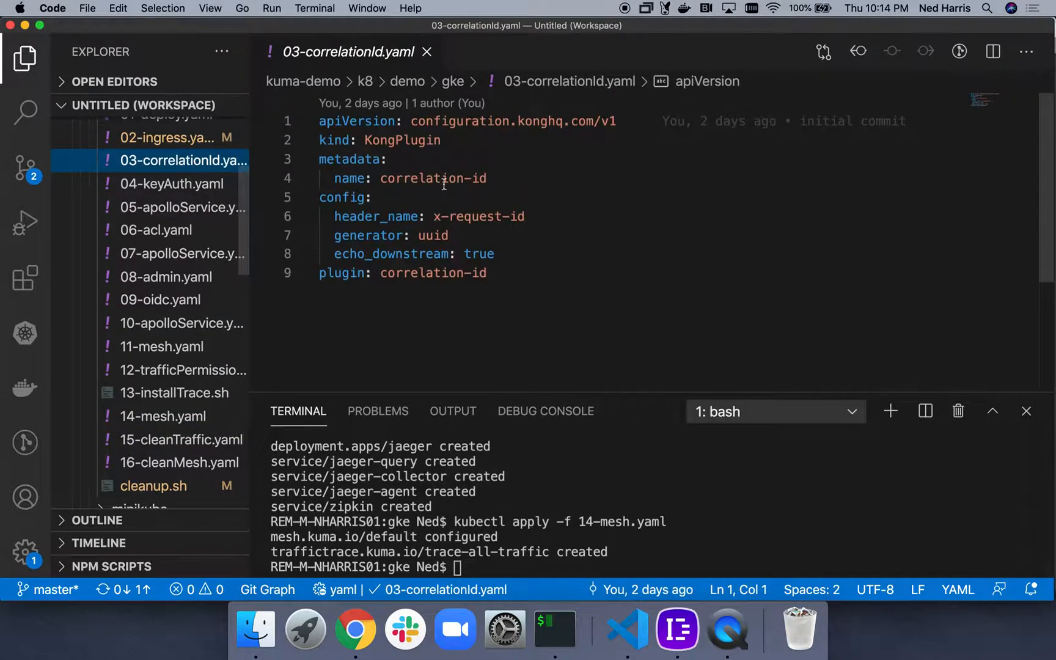
{"action": "mouse_move", "coordinate": [493, 189]}
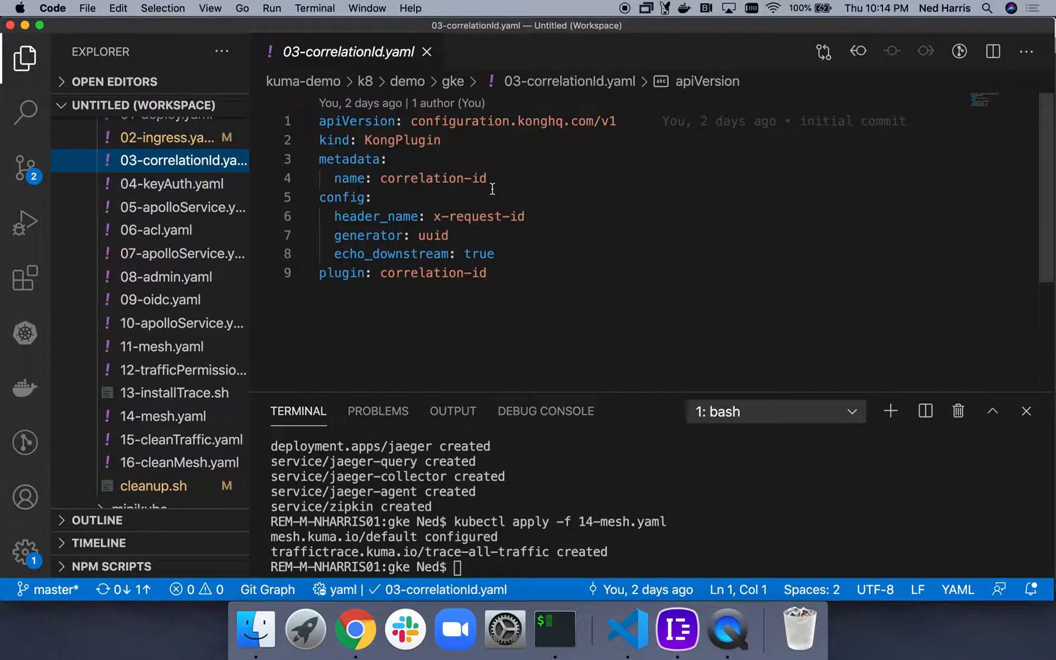
{"action": "key", "text": "cmd+tab"}
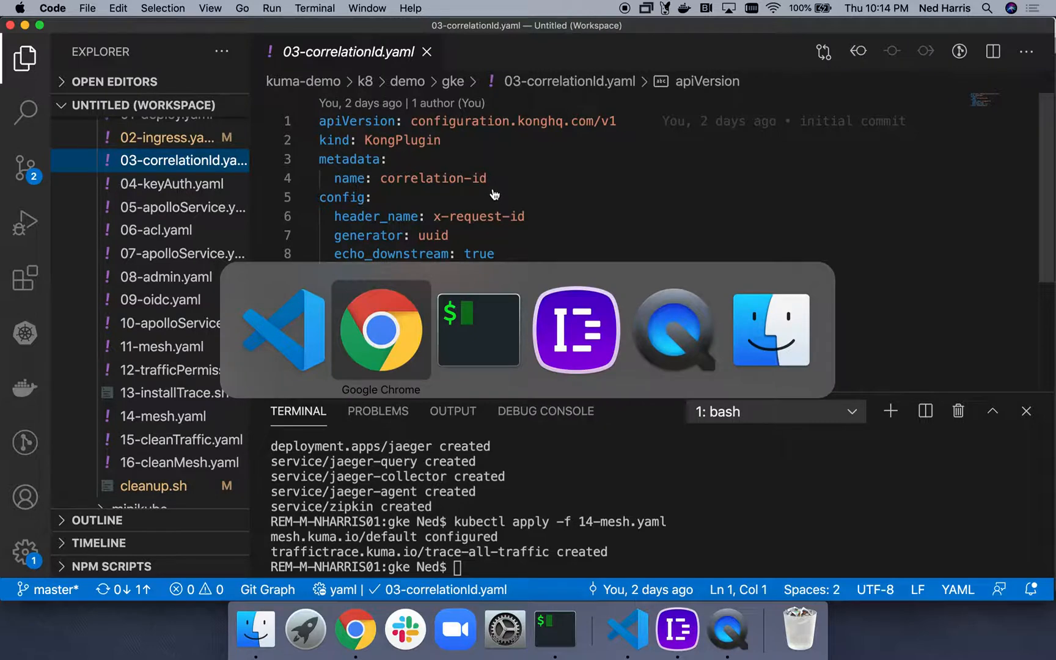
- Send the addBlog mutation with 'I am sad and I know it' and check headers for x-request-id
{"action": "left_click", "coordinate": [576, 329]}
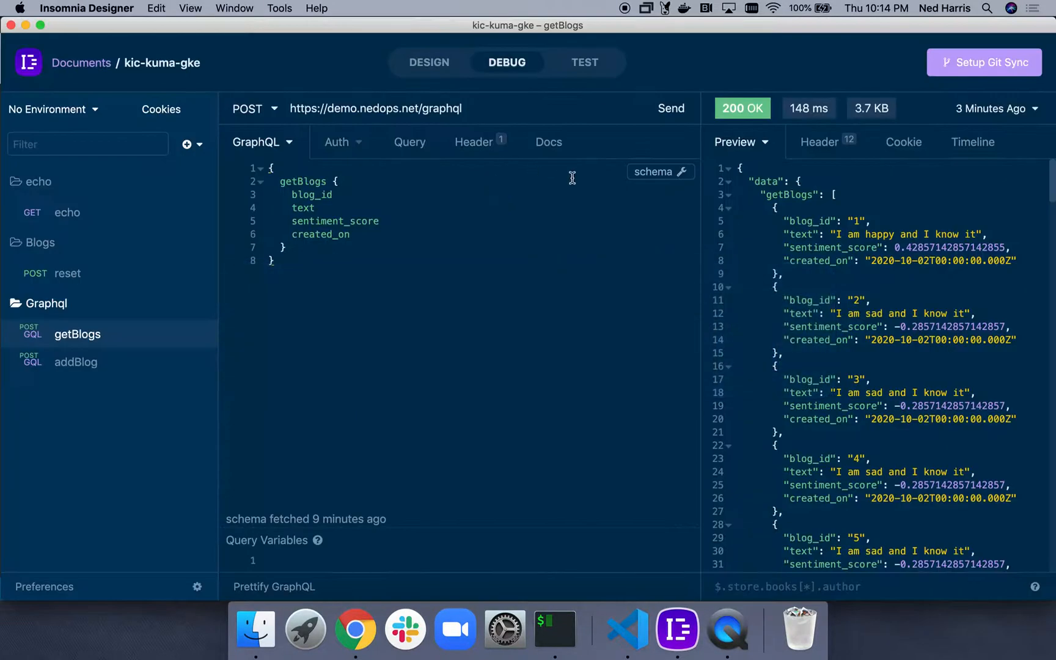
{"action": "left_click", "coordinate": [76, 361]}
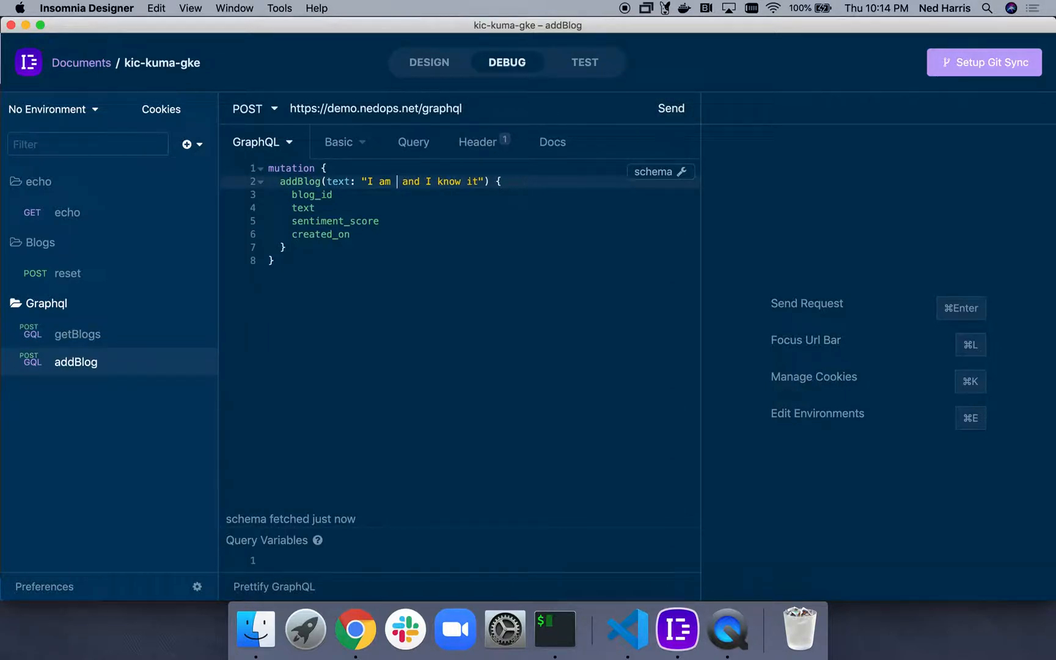
{"action": "type", "text": "sad"}
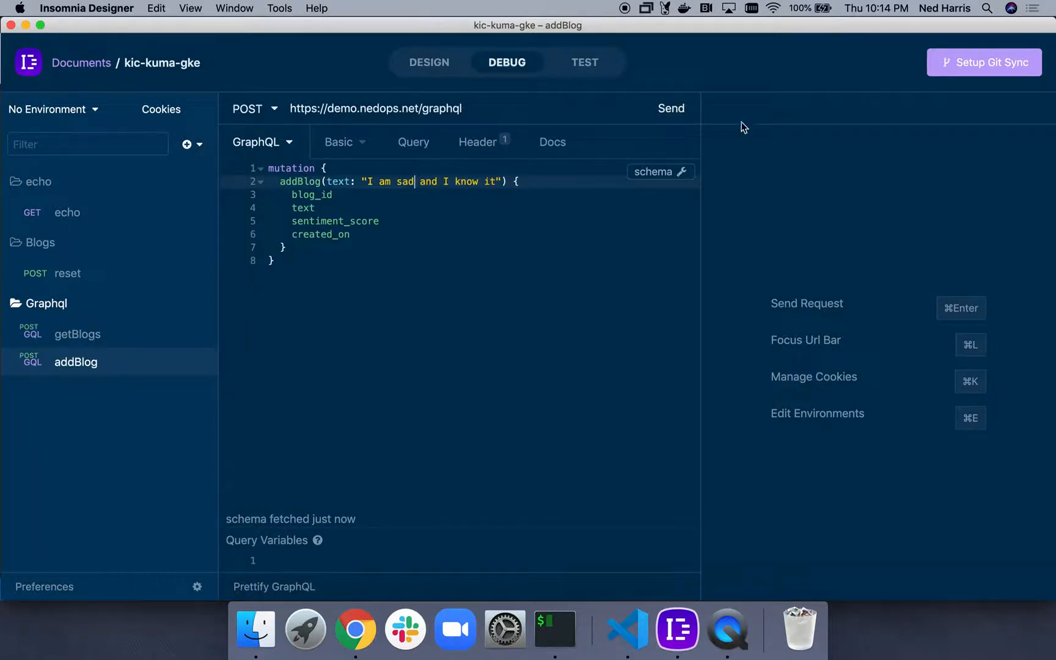
{"action": "key", "text": "Enter"}
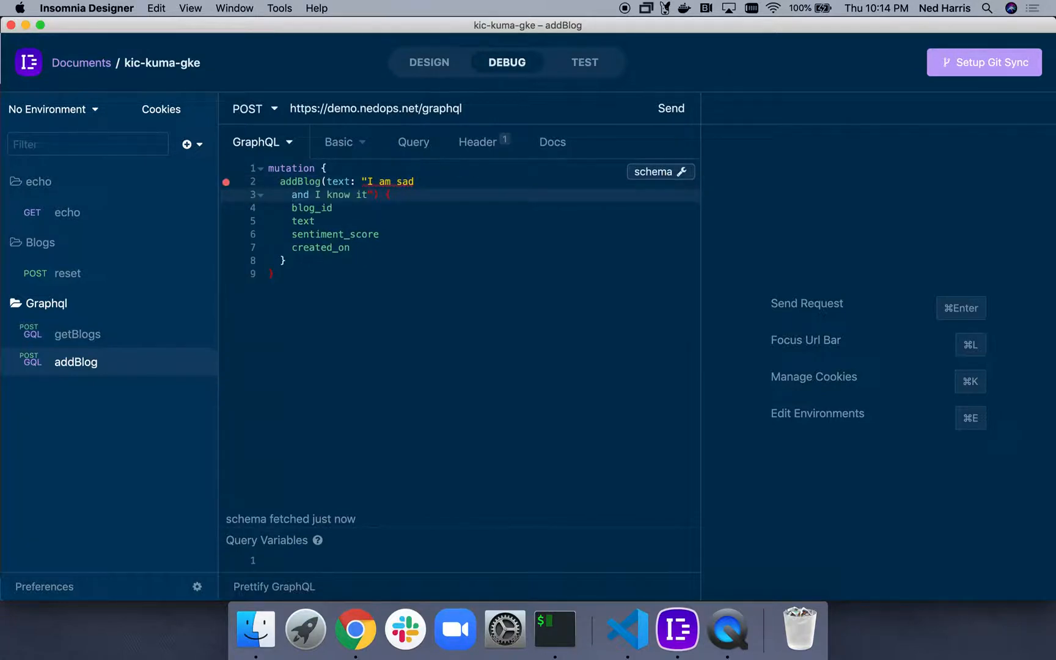
{"action": "left_click", "coordinate": [670, 108]}
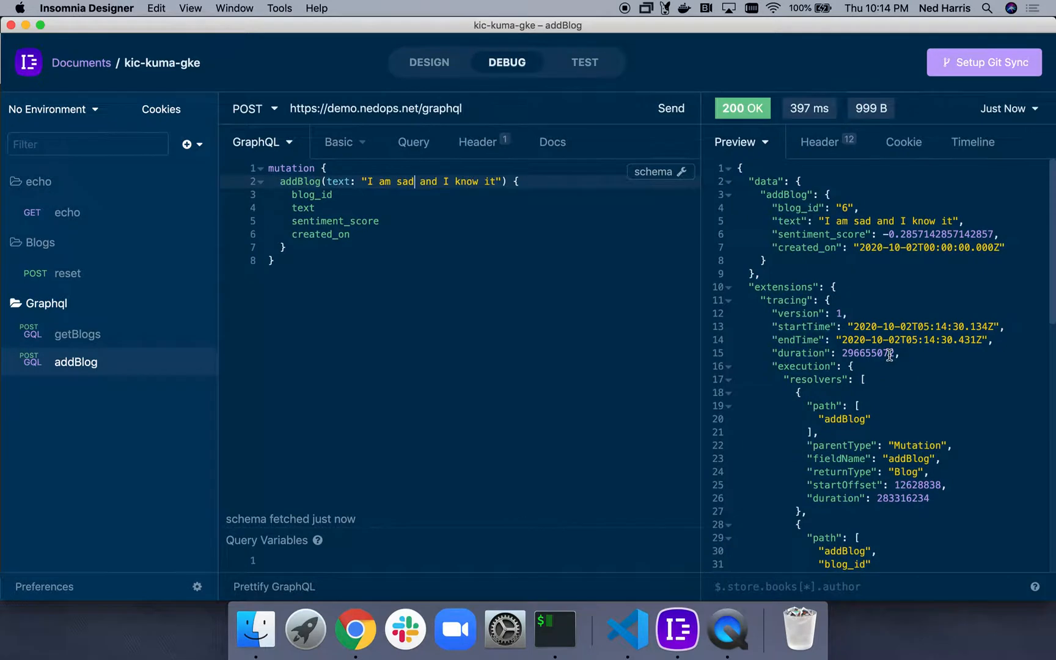
{"action": "mouse_move", "coordinate": [880, 236]}
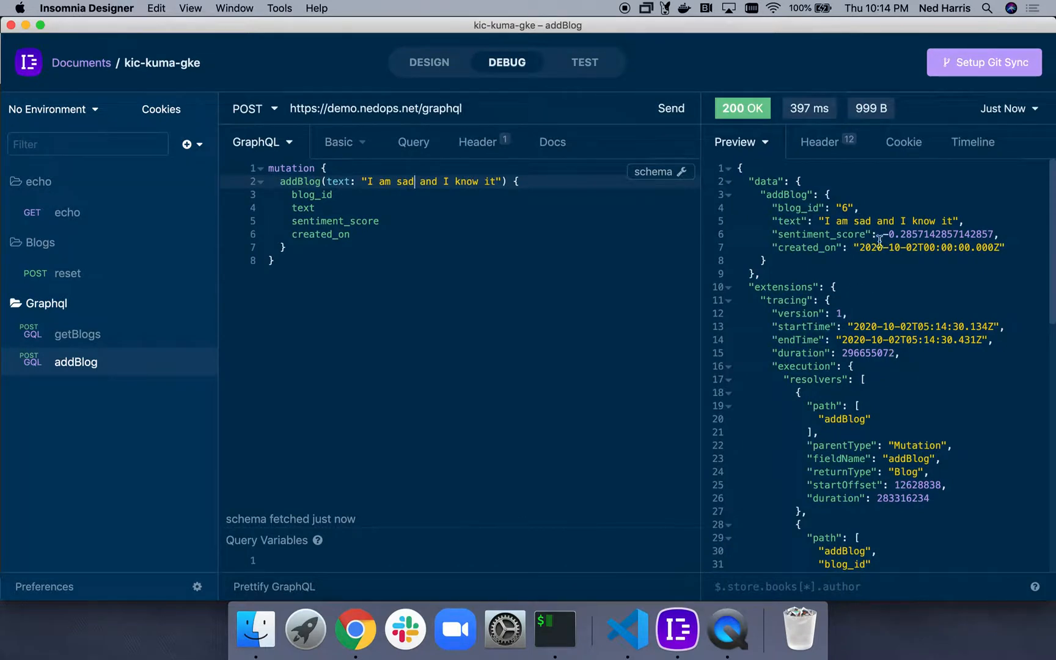
{"action": "left_click", "coordinate": [819, 142]}
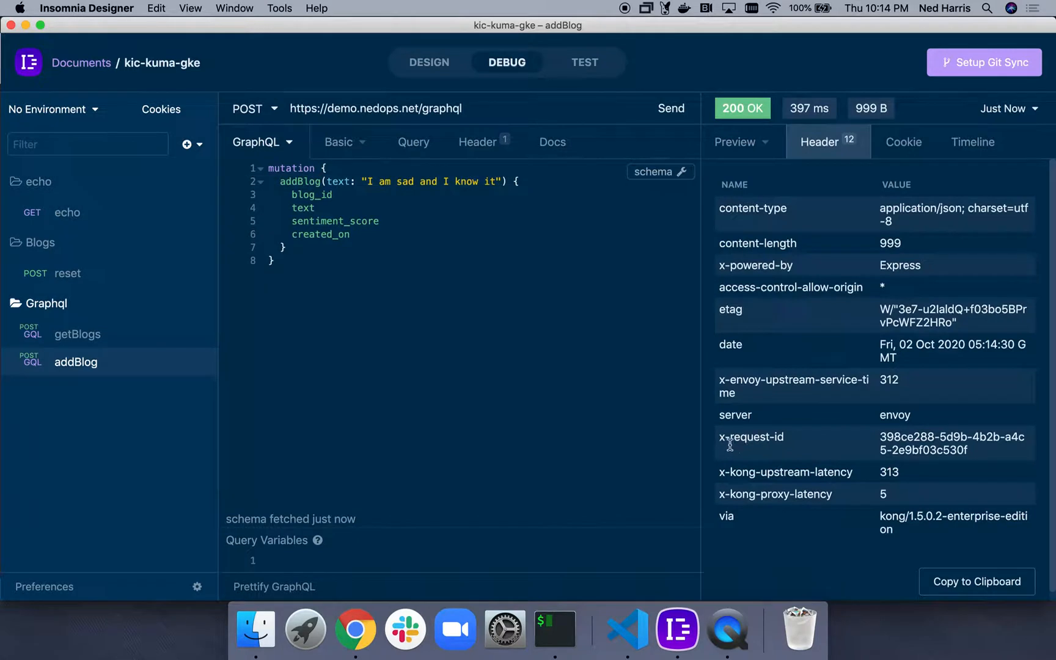
{"action": "mouse_move", "coordinate": [794, 435]}
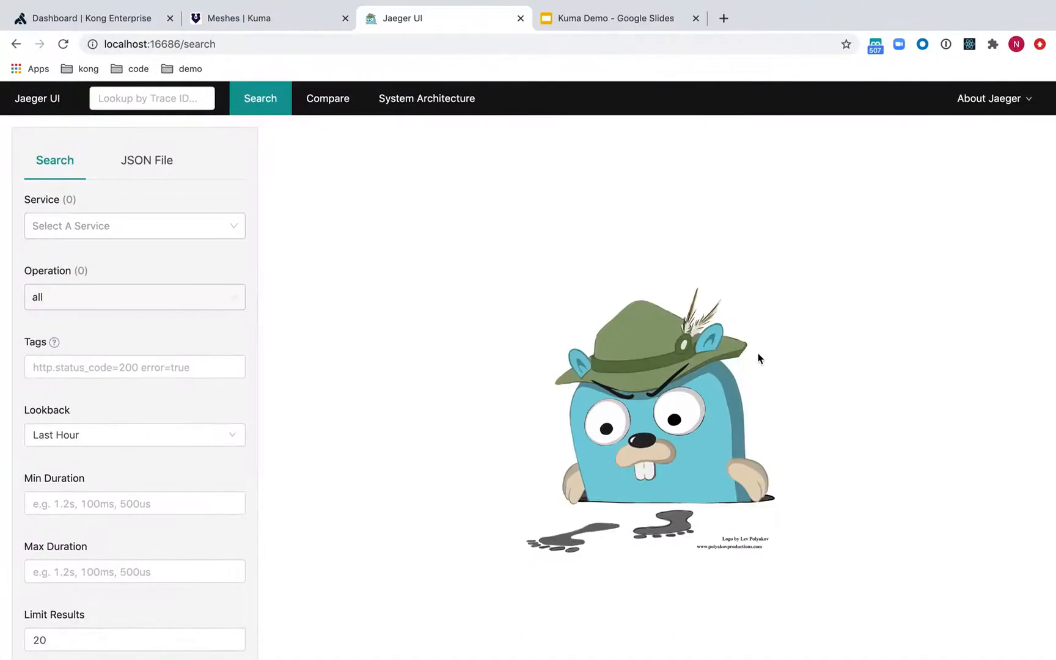
{"action": "mouse_move", "coordinate": [53, 40]}
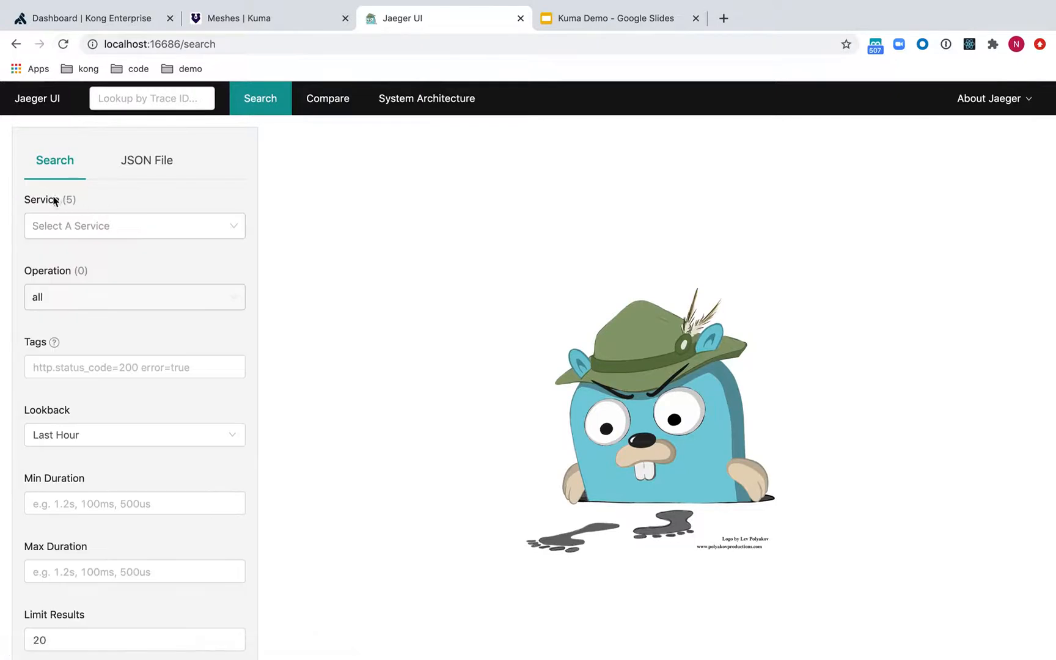
- Find traces for apollo-service_default_svc_4000 and open the apollo-to-blog-service trace
{"action": "left_click", "coordinate": [134, 226]}
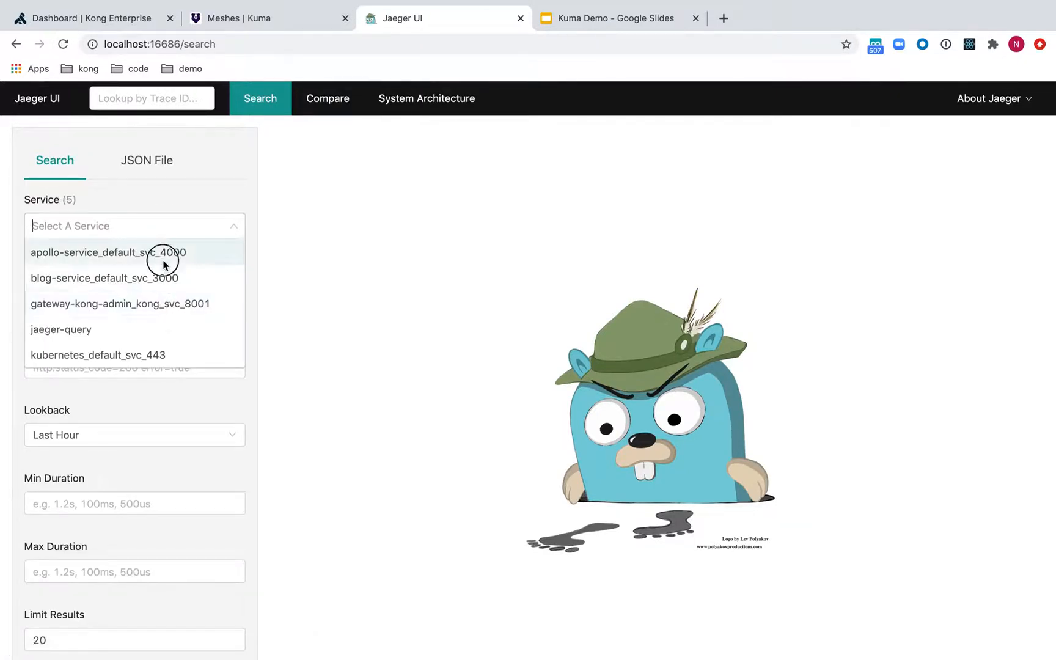
{"action": "left_click", "coordinate": [108, 252]}
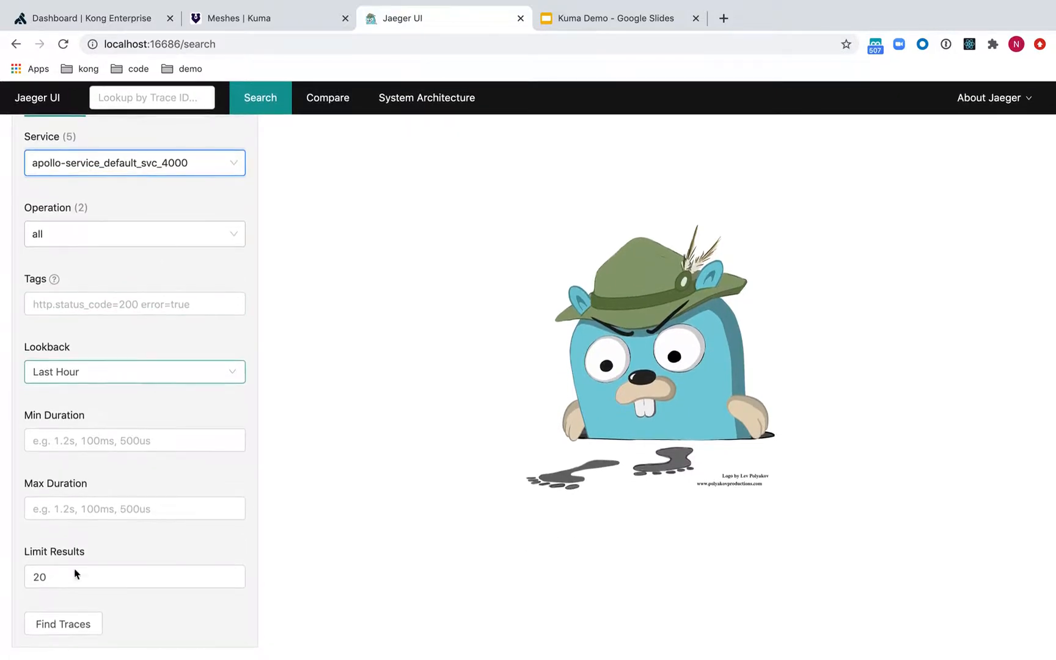
{"action": "left_click", "coordinate": [63, 623]}
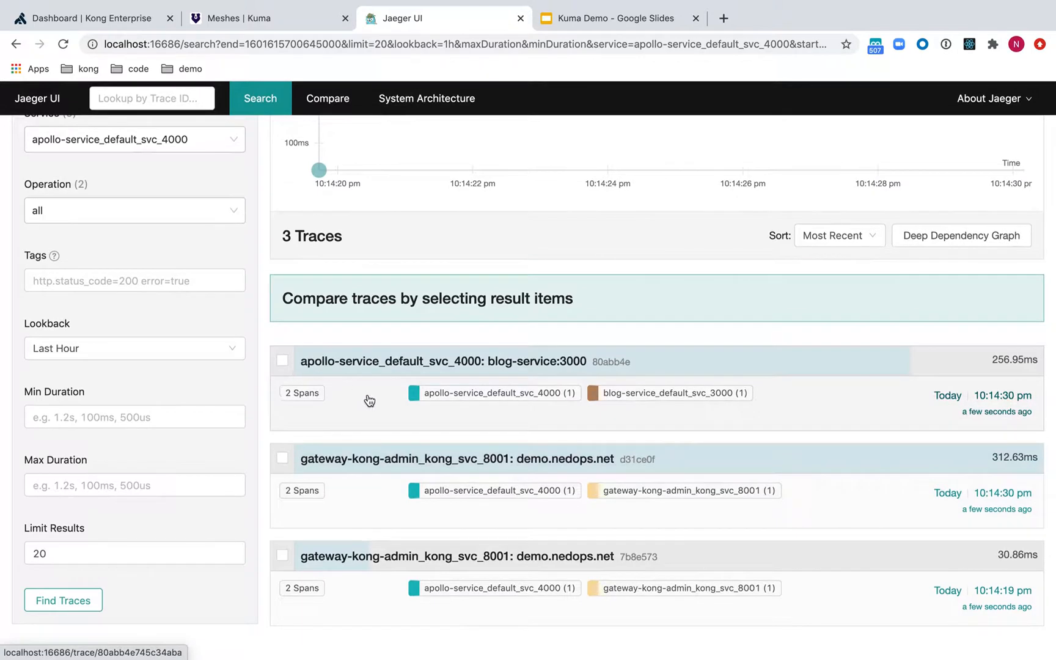
{"action": "left_click", "coordinate": [441, 361]}
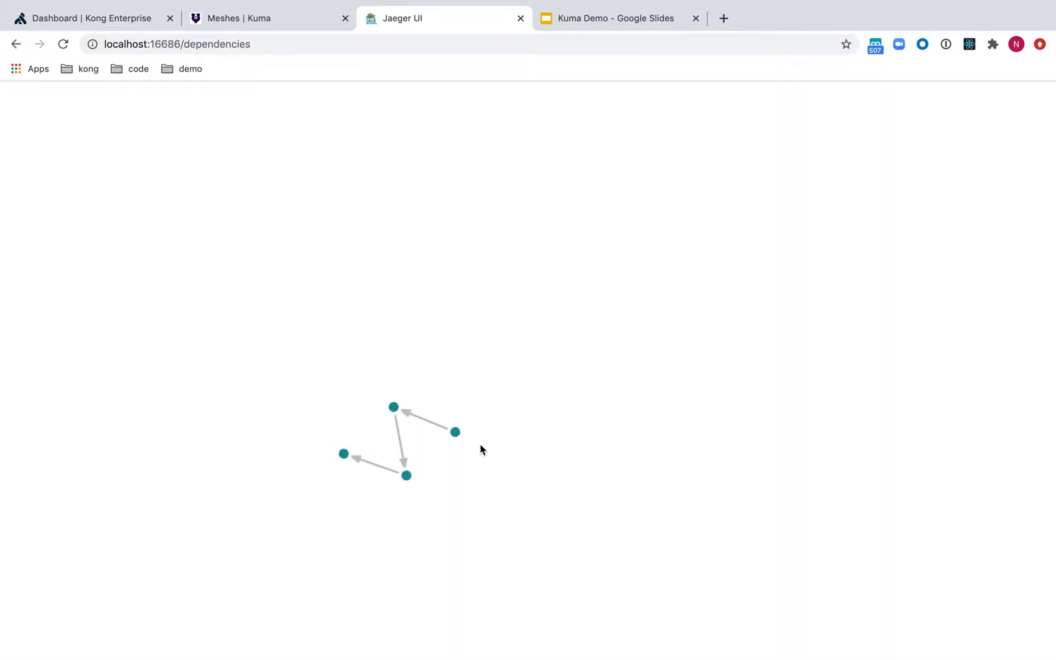
{"action": "mouse_move", "coordinate": [455, 449]}
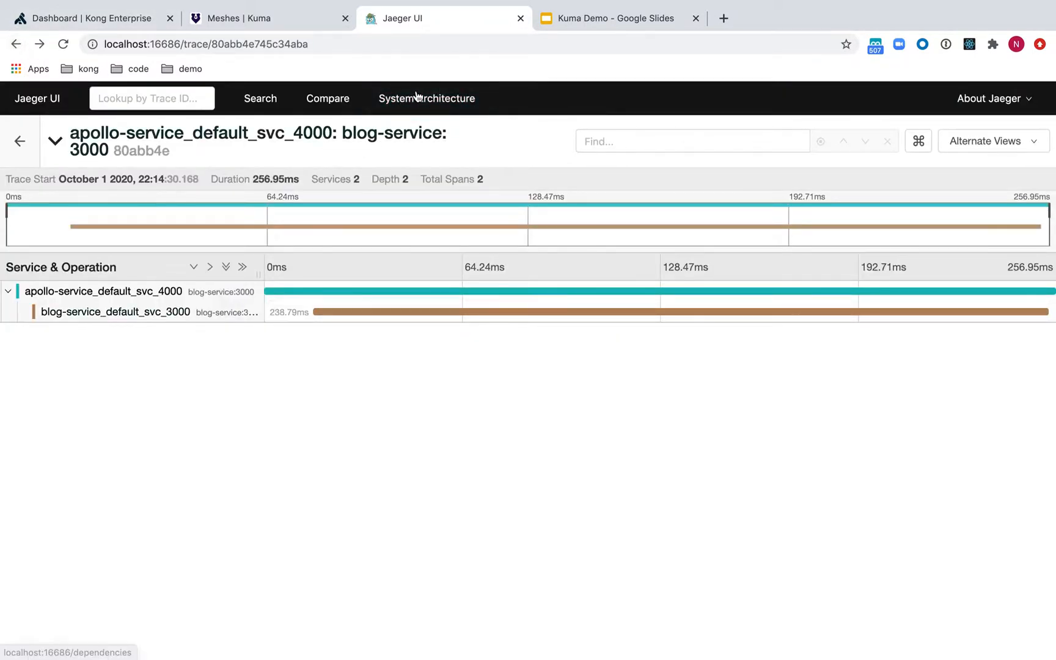
- View the architecture graph chaining gateway, apollo, blog and kubernetes services, then return to the slides
{"action": "left_click", "coordinate": [426, 99]}
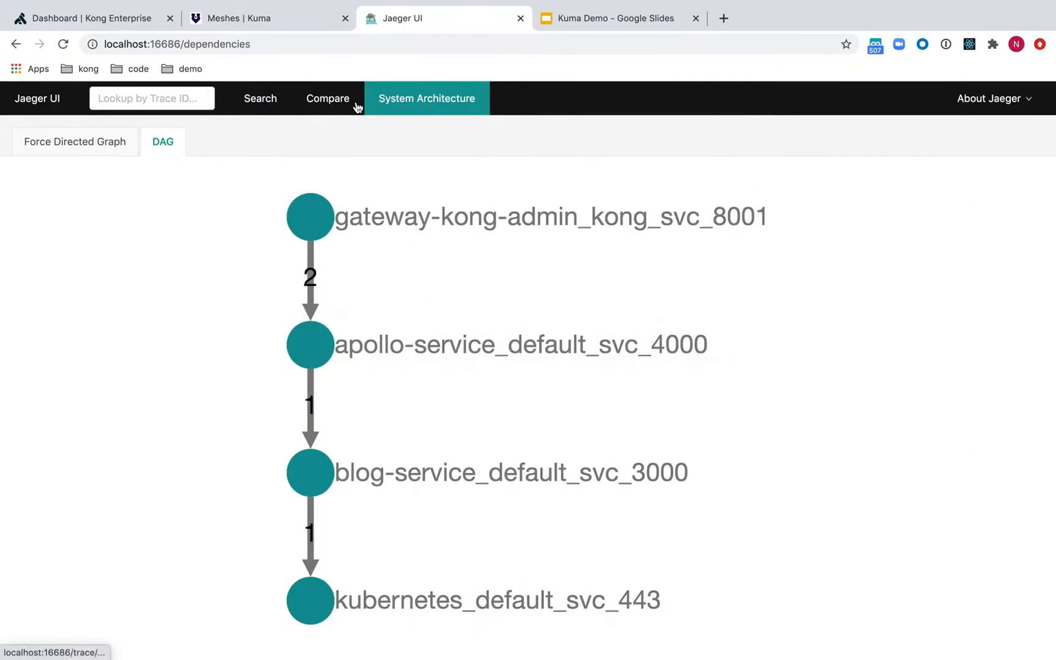
{"action": "left_click", "coordinate": [614, 18]}
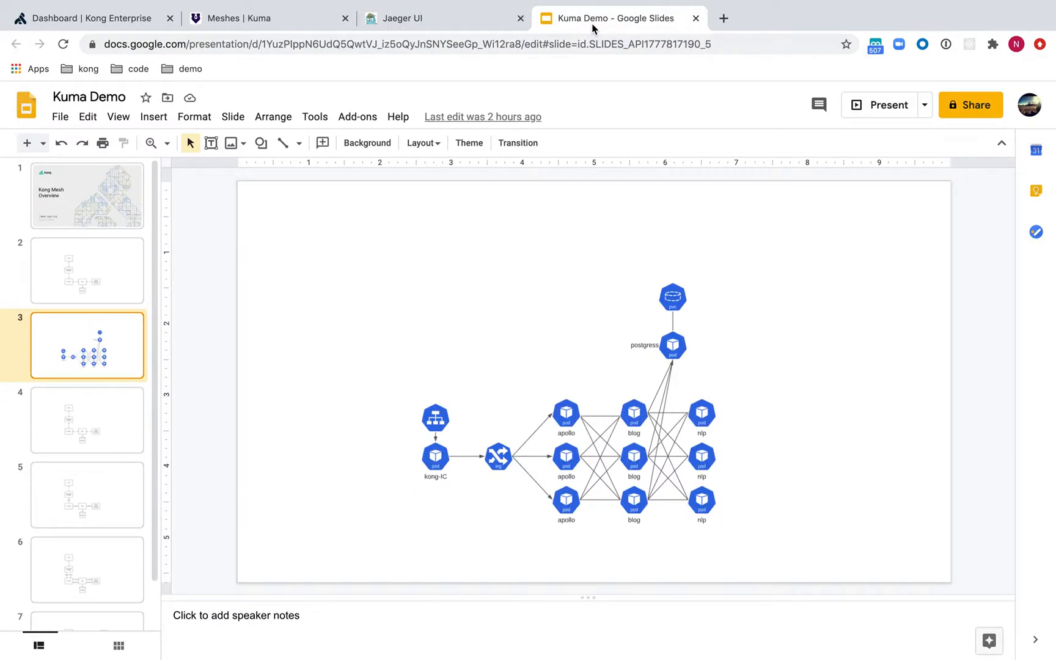
- Present the Kuma Demo deck full screen and advance to slide 6's x-request-id diagram
{"action": "left_click", "coordinate": [604, 462]}
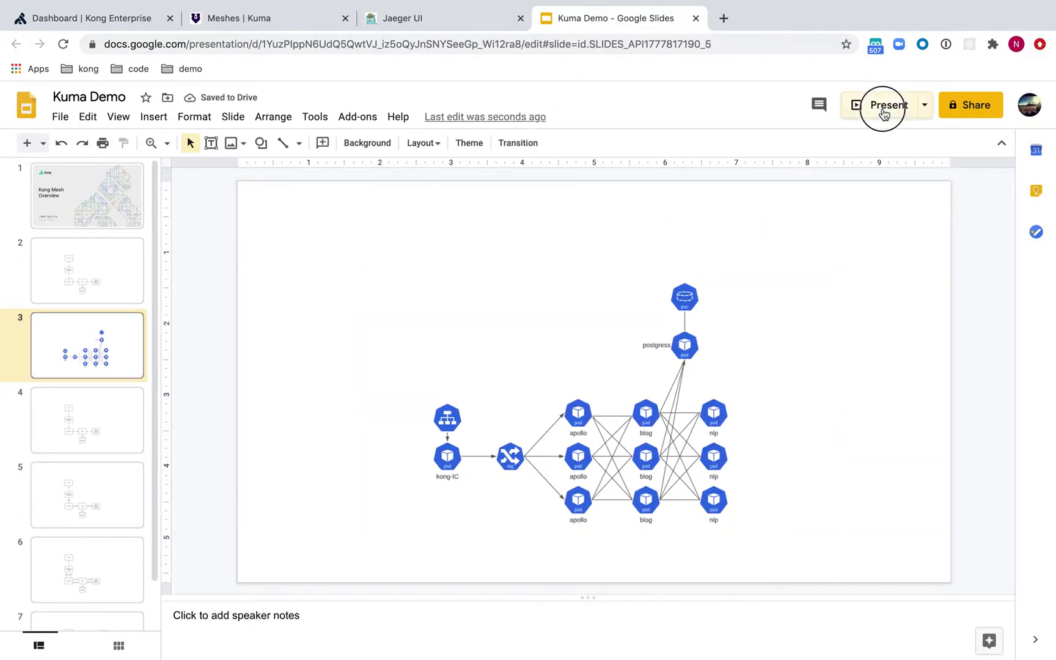
{"action": "left_click", "coordinate": [887, 105]}
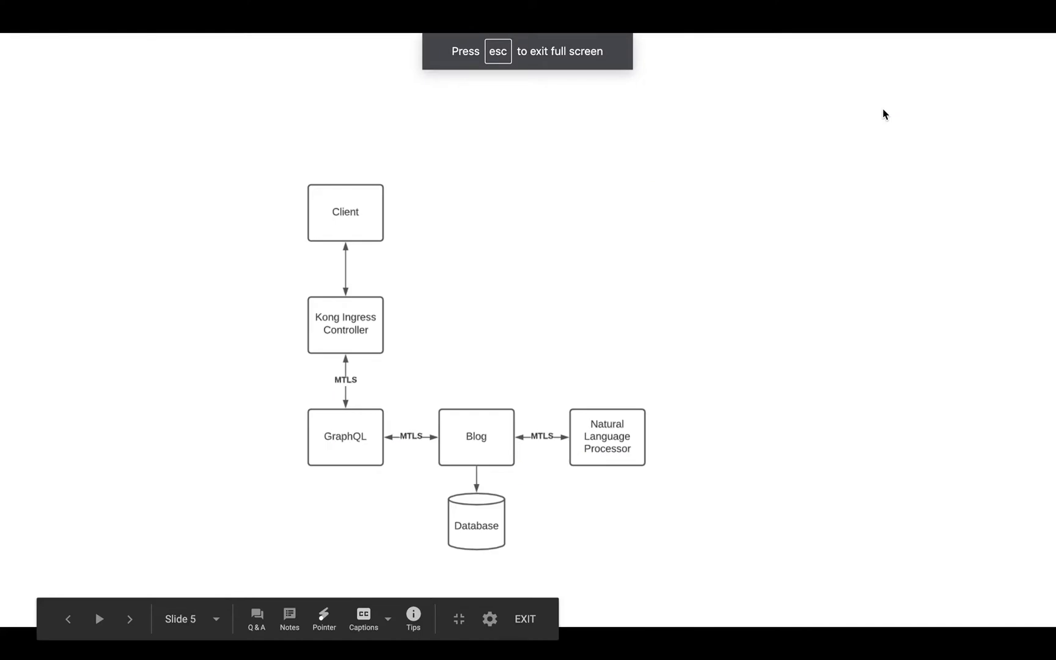
{"action": "left_click", "coordinate": [128, 618]}
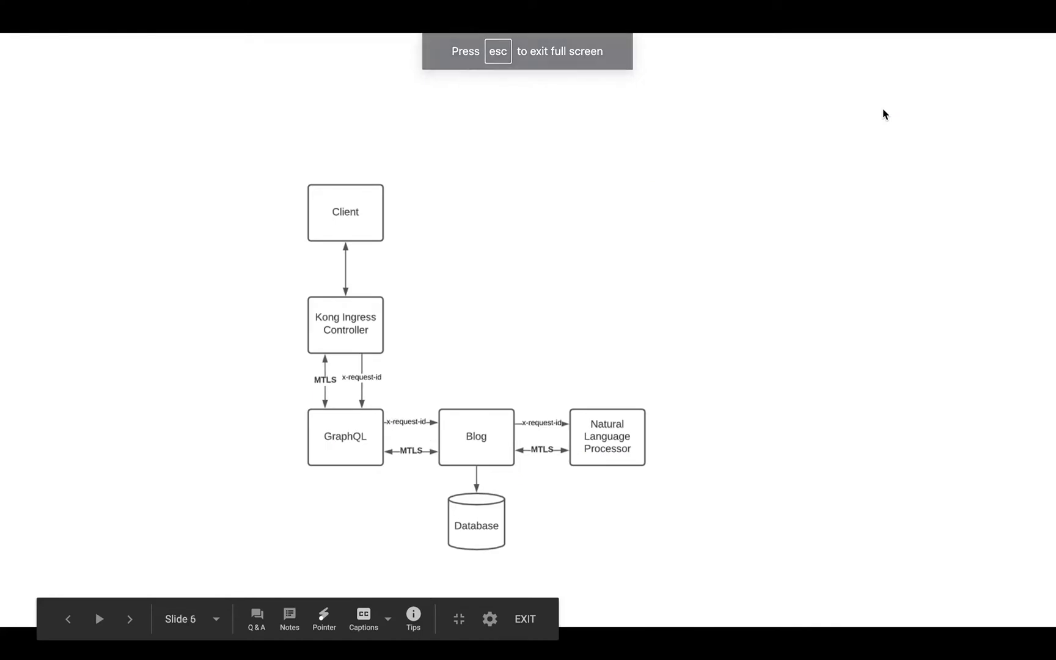